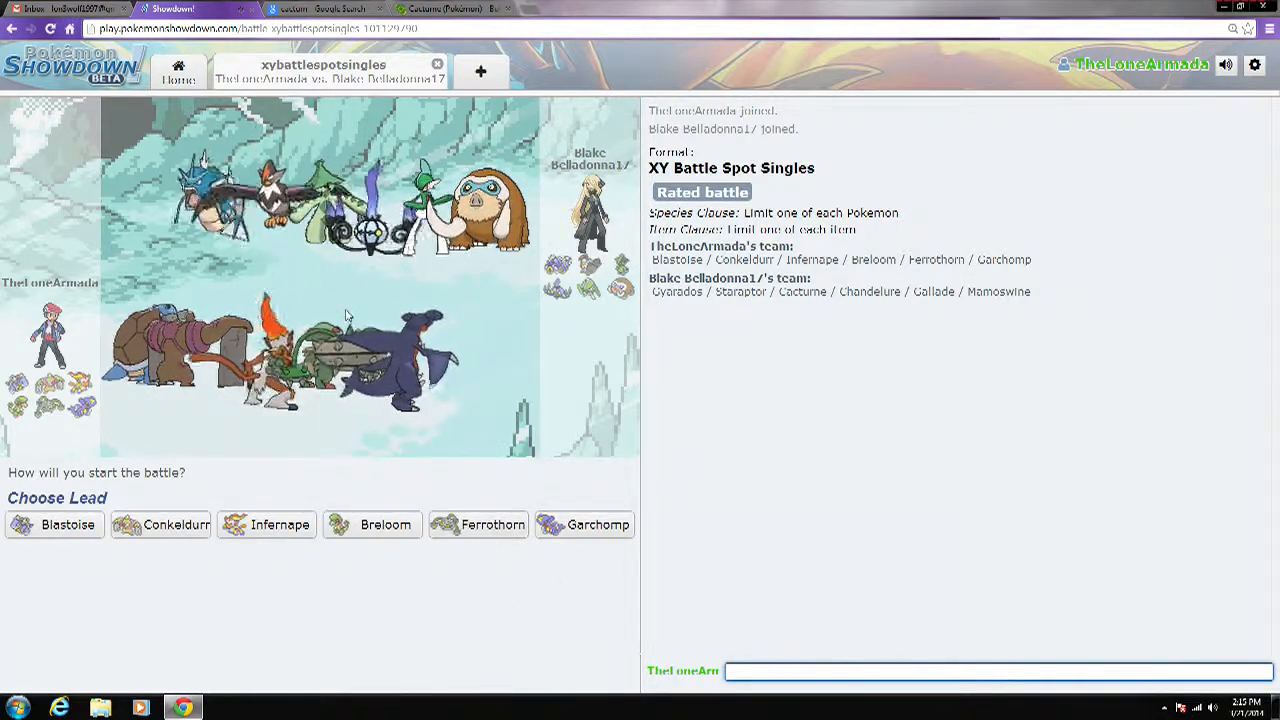
{"action": "mouse_move", "coordinate": [543, 270]}
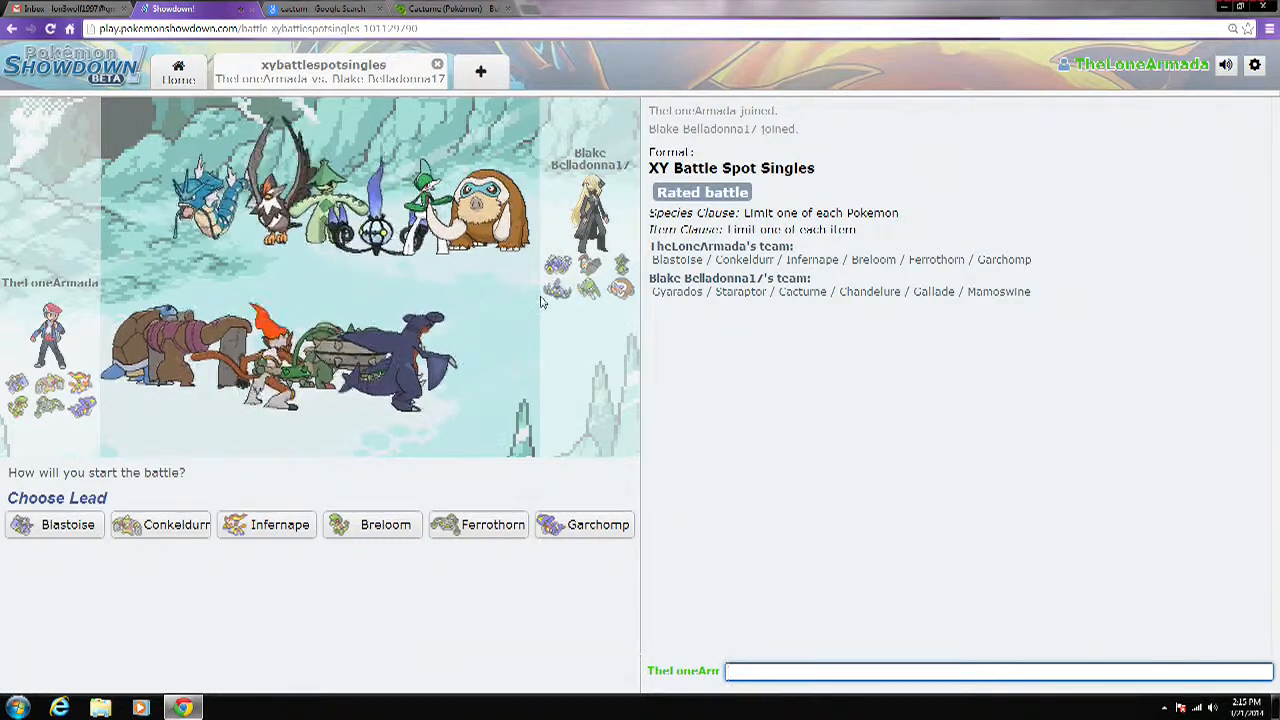
{"action": "mouse_move", "coordinate": [542, 266]}
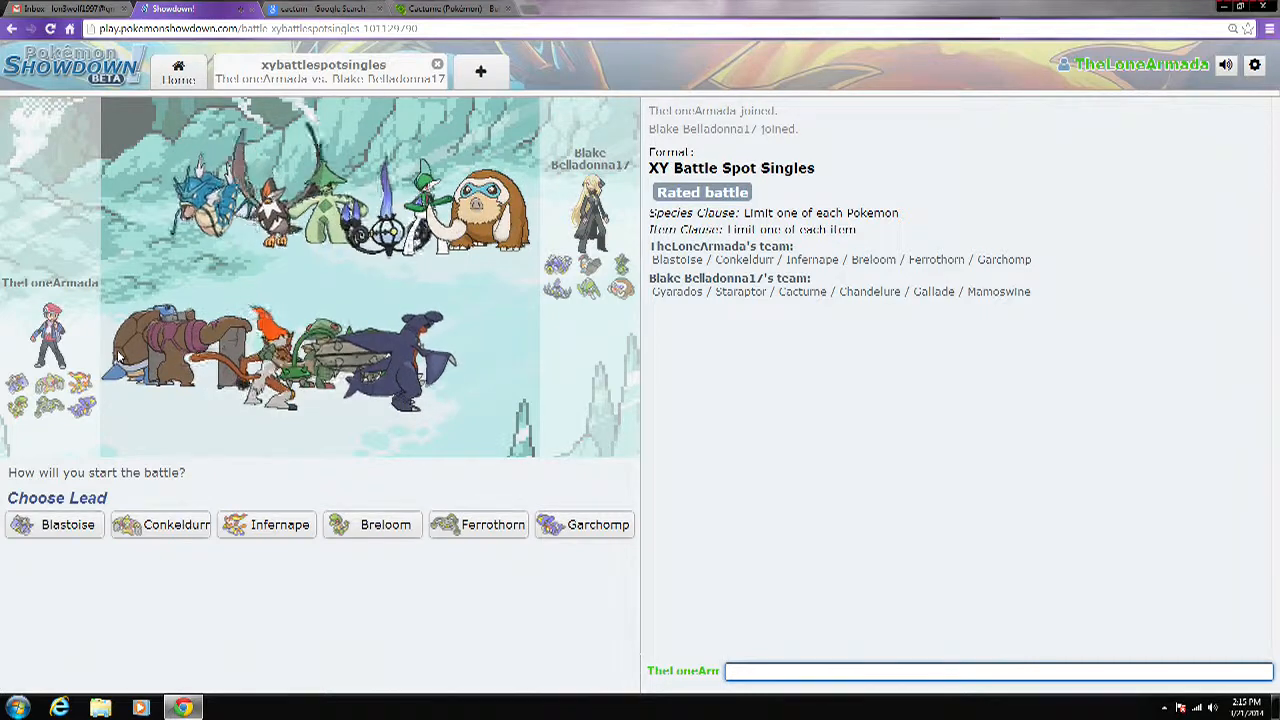
Step: Pick Blastoise as the lead Pokémon under Choose Lead
{"action": "left_click", "coordinate": [67, 524]}
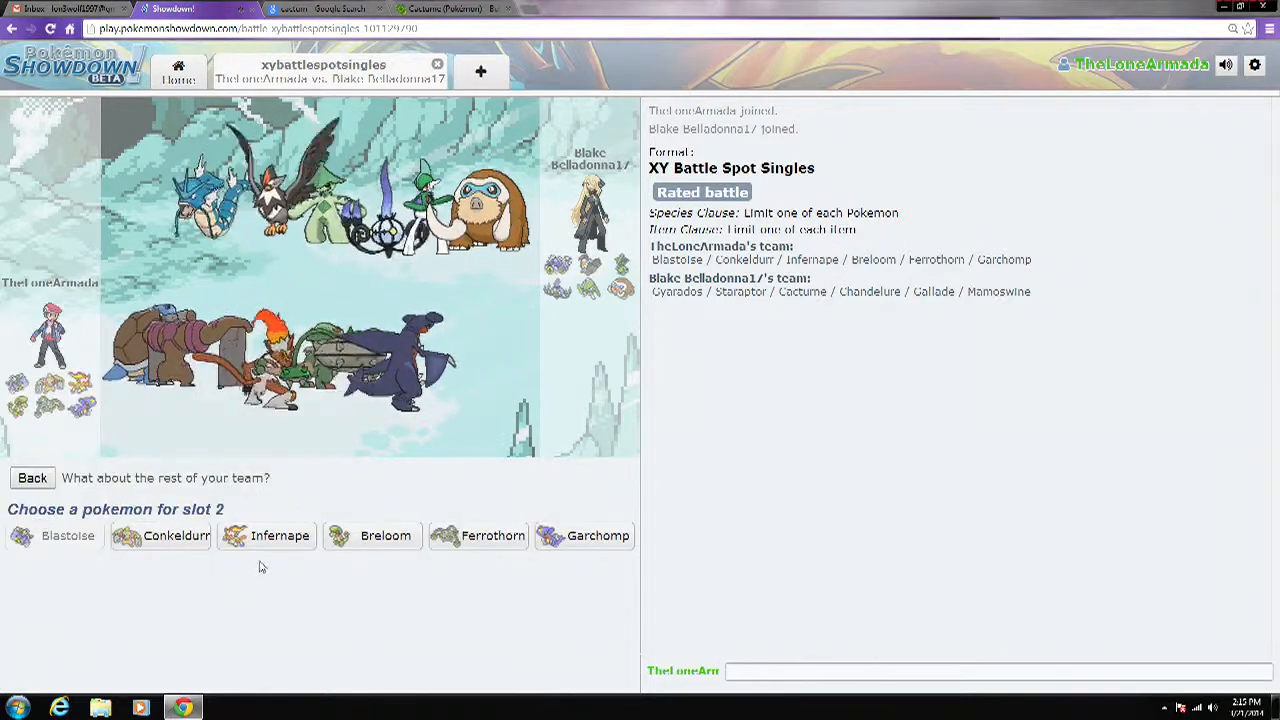
{"action": "mouse_move", "coordinate": [279, 535]}
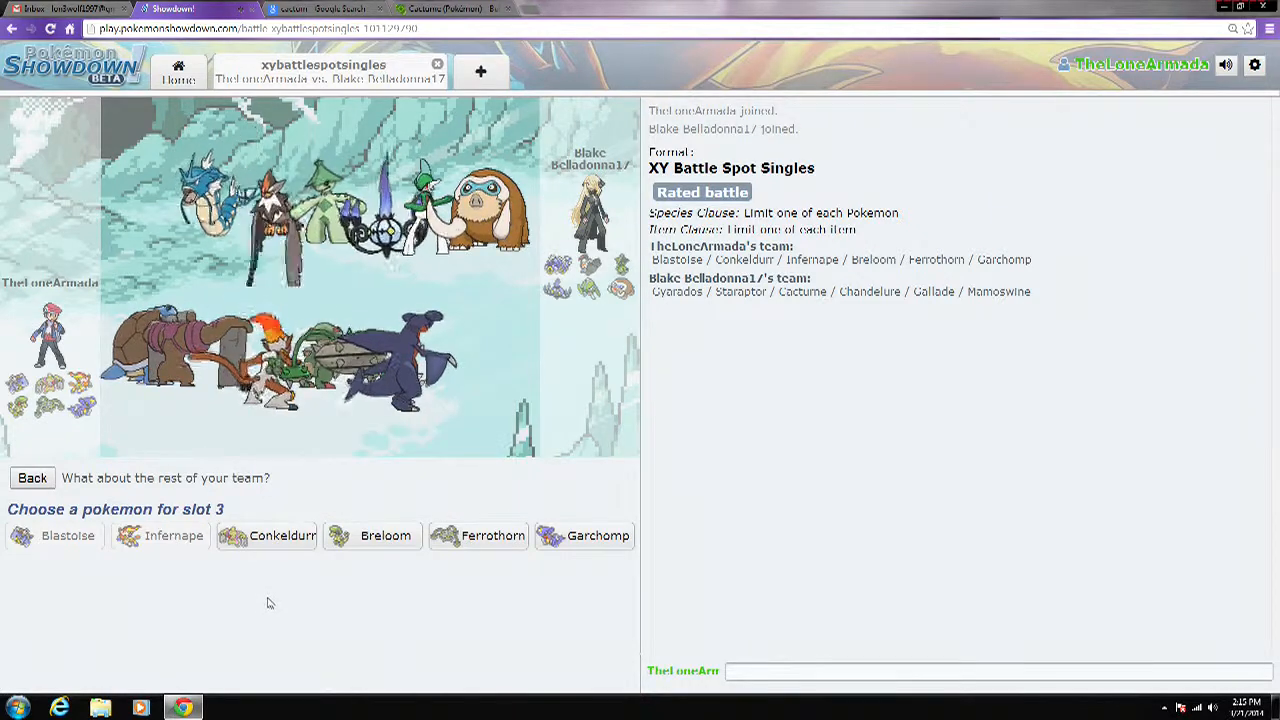
{"action": "mouse_move", "coordinate": [598, 535]}
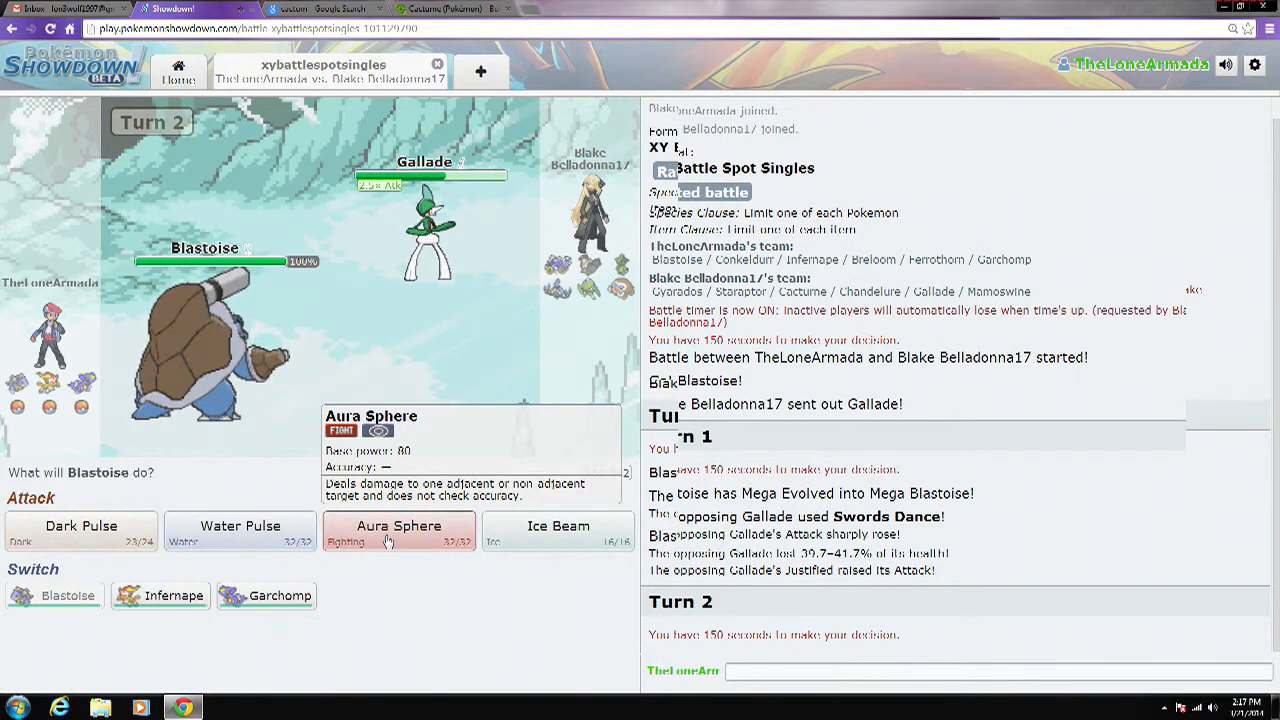
Step: Use Water Pulse on Gallade, then move to Google Search after Blastoise faints
{"action": "left_click", "coordinate": [398, 530]}
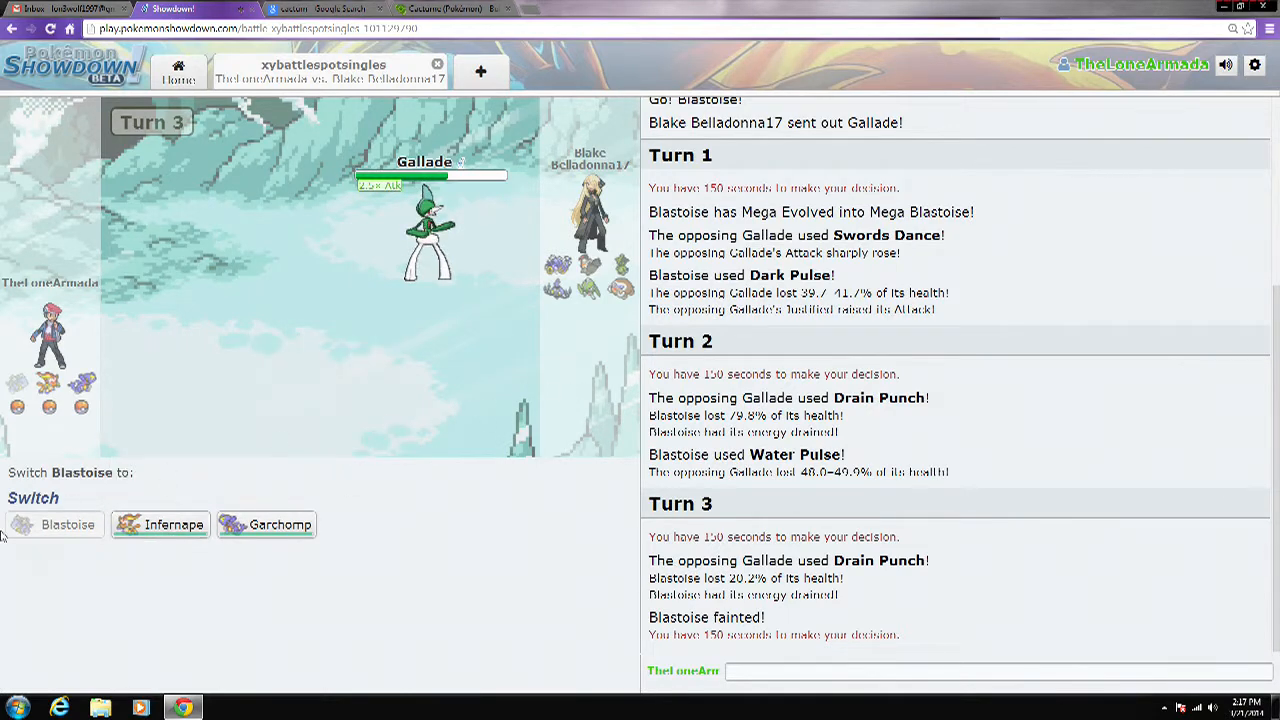
{"action": "mouse_move", "coordinate": [185, 598]}
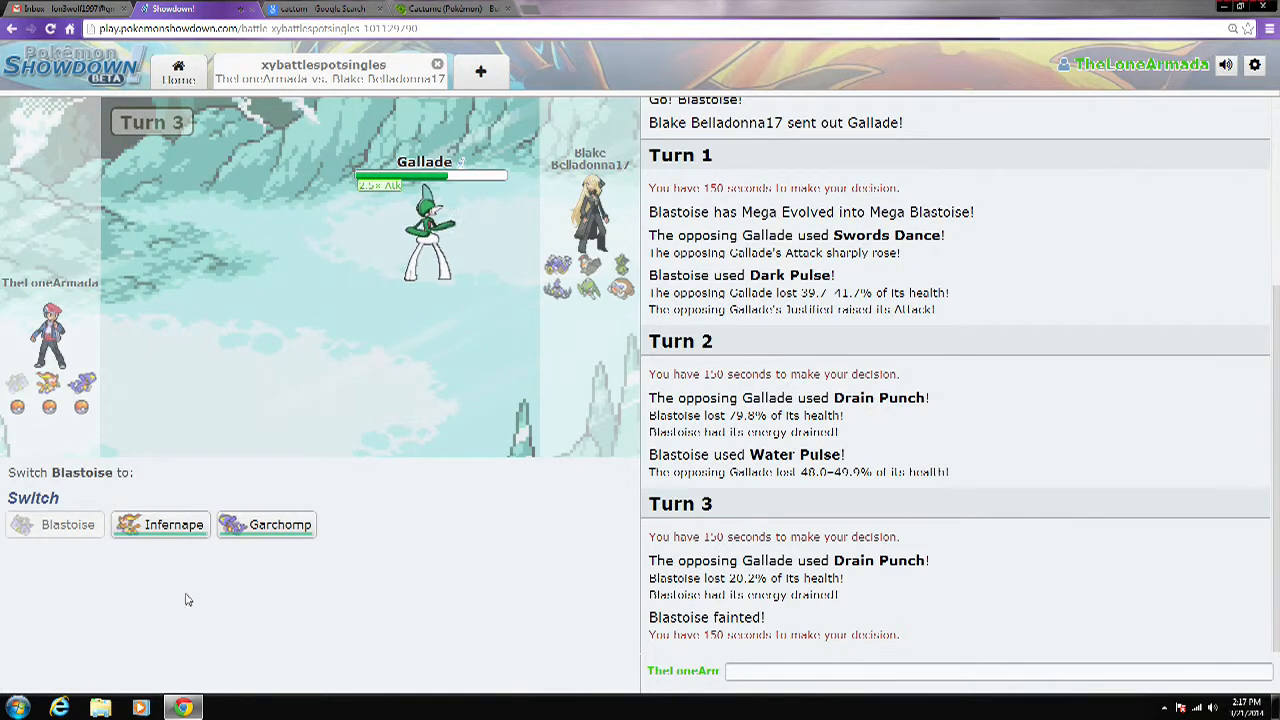
{"action": "mouse_move", "coordinate": [160, 524]}
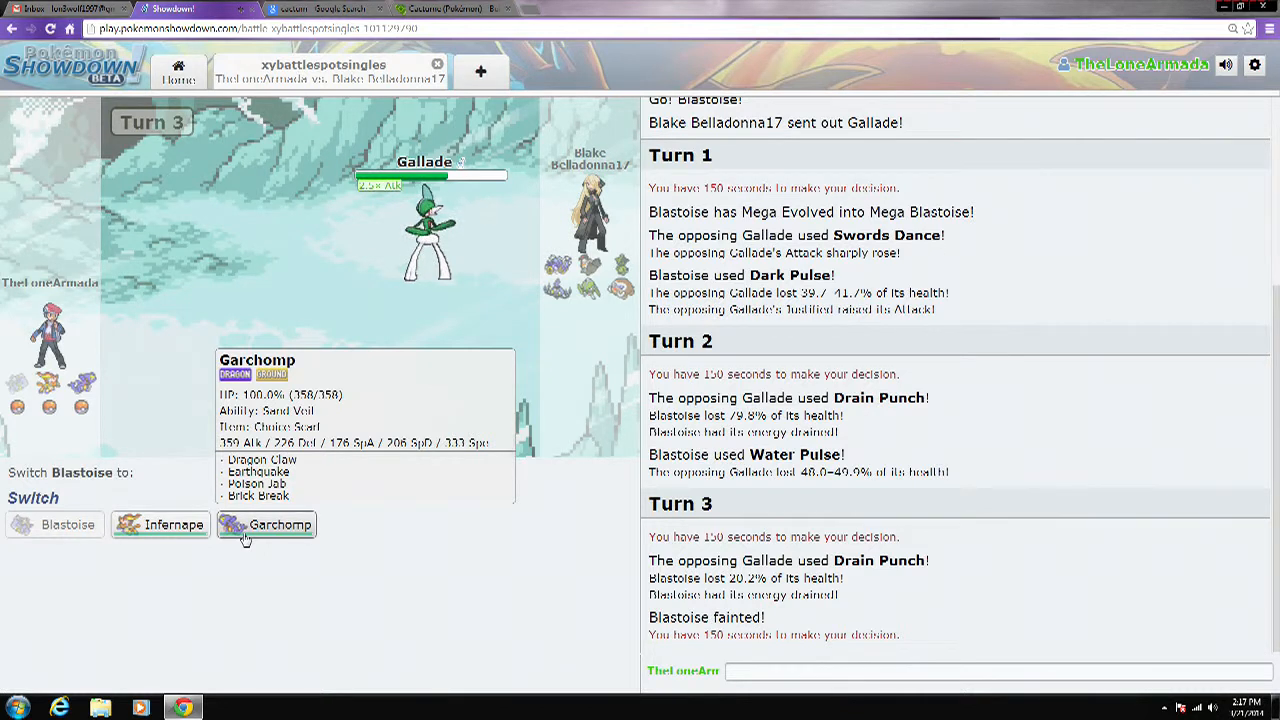
{"action": "mouse_move", "coordinate": [560, 7]}
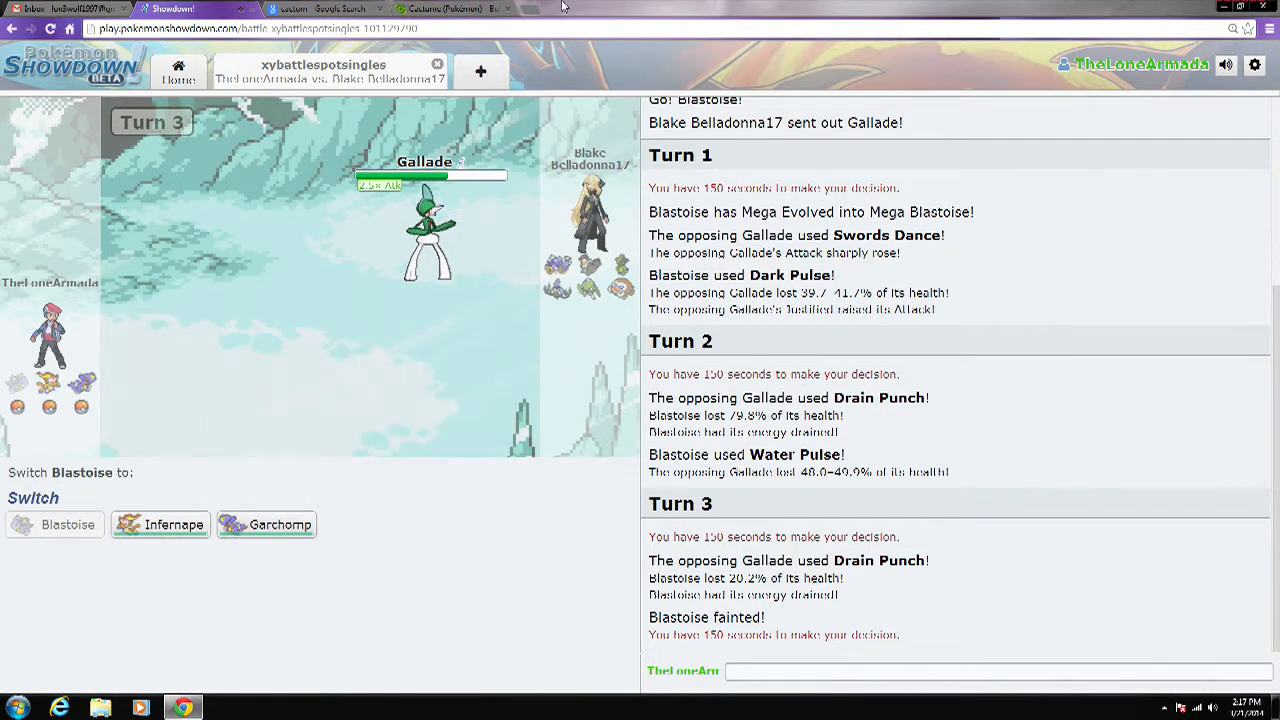
{"action": "left_click", "coordinate": [320, 9]}
{"action": "type", "text": "gallade"}
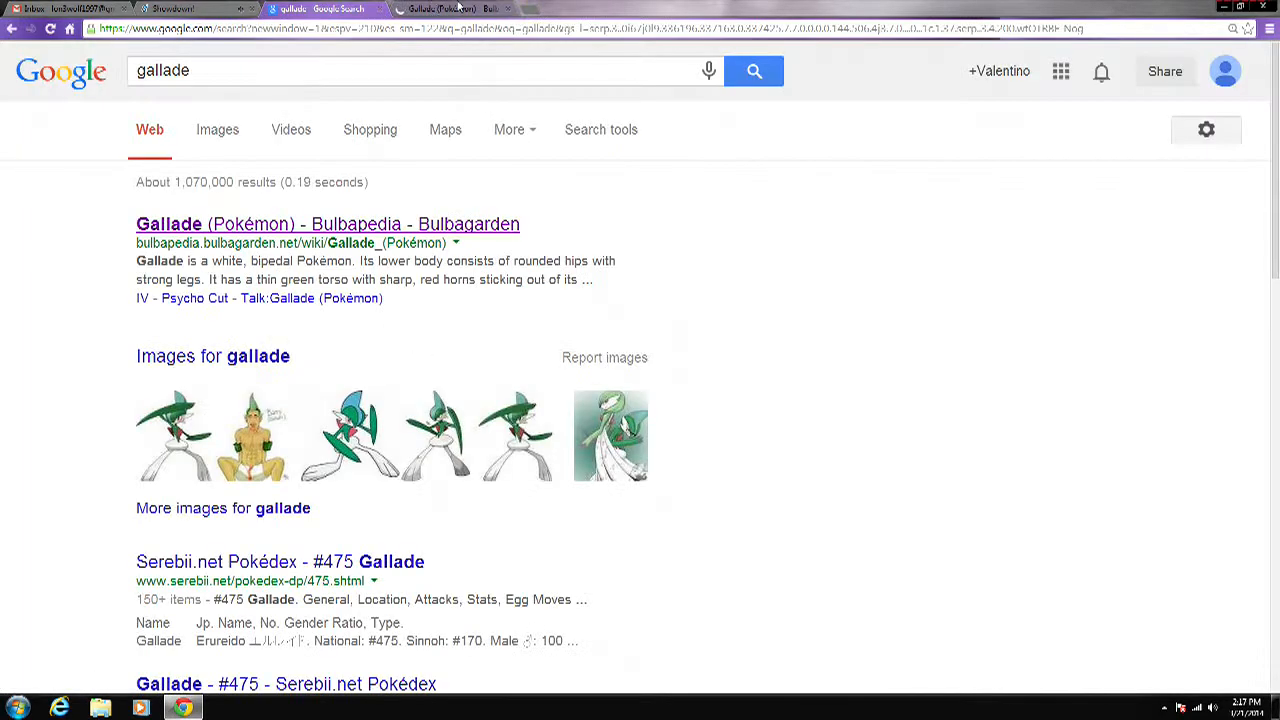
Step: Open the Gallade (Pokémon) Bulbapedia article from the Google results
{"action": "left_click", "coordinate": [327, 223]}
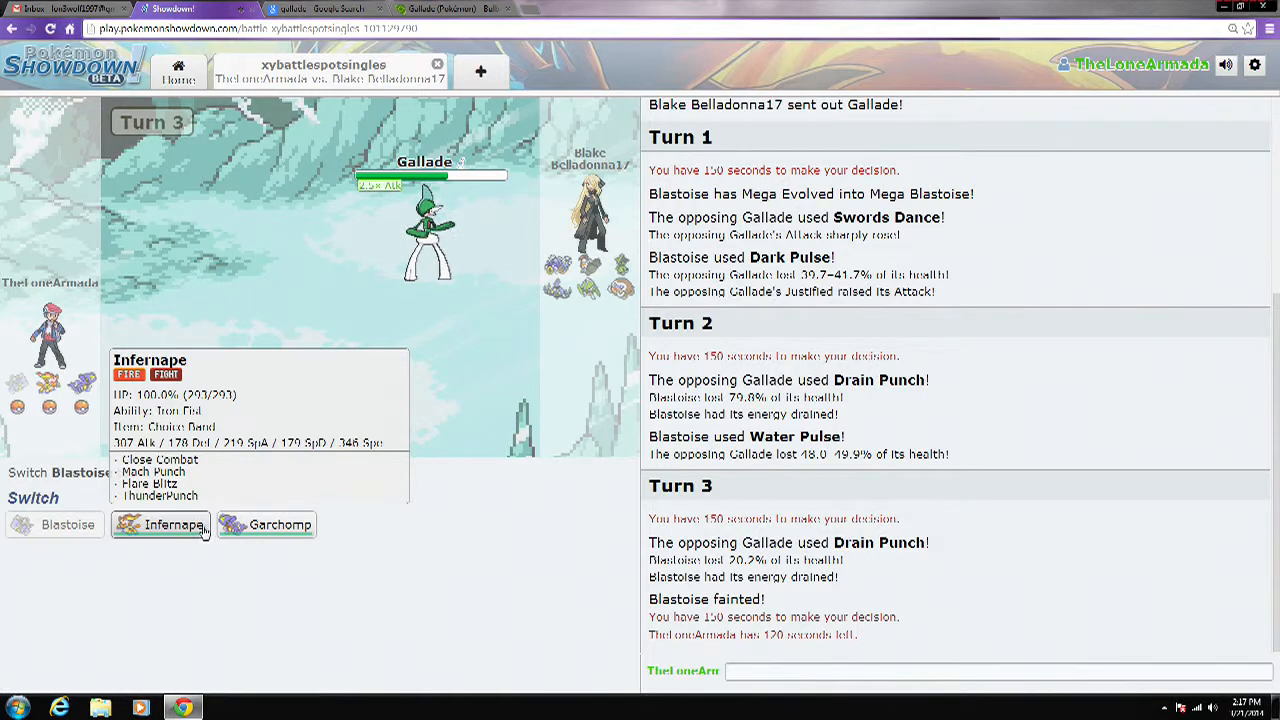
{"action": "mouse_move", "coordinate": [405, 384]}
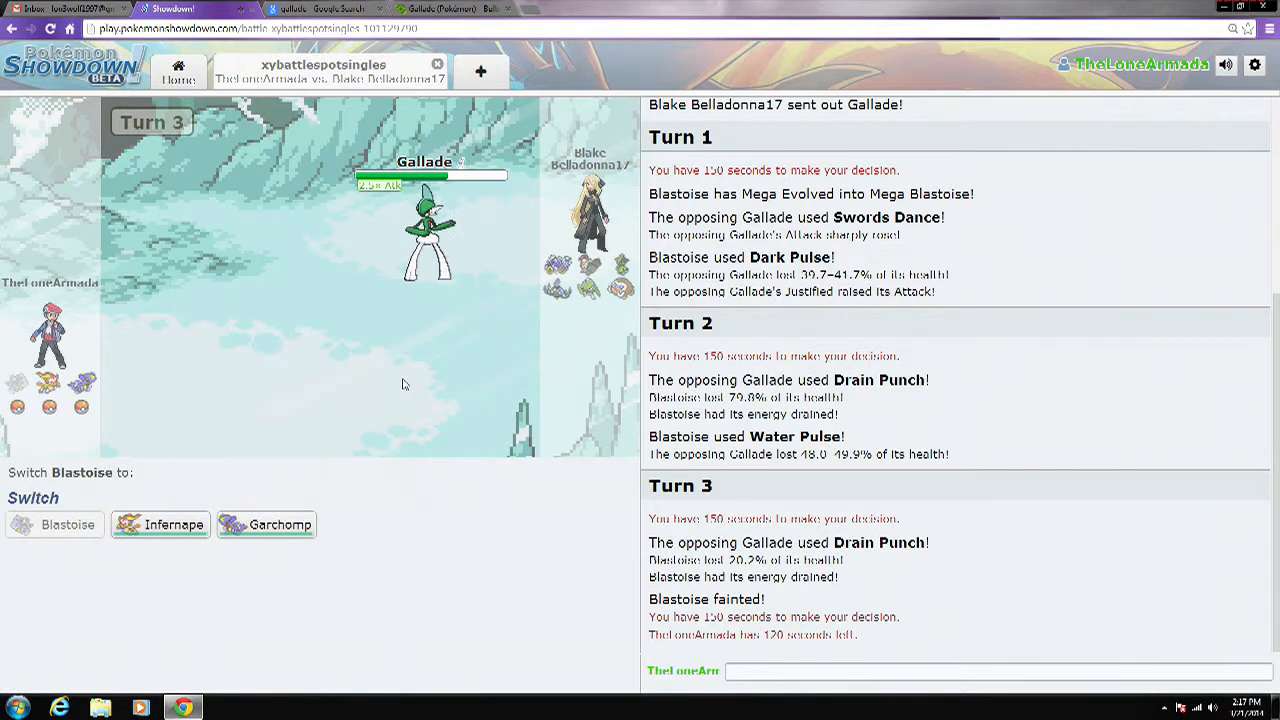
Step: Send in Garchomp, use Earthquake four turns, then bring in Infernape after Garchomp faints
{"action": "left_click", "coordinate": [266, 524]}
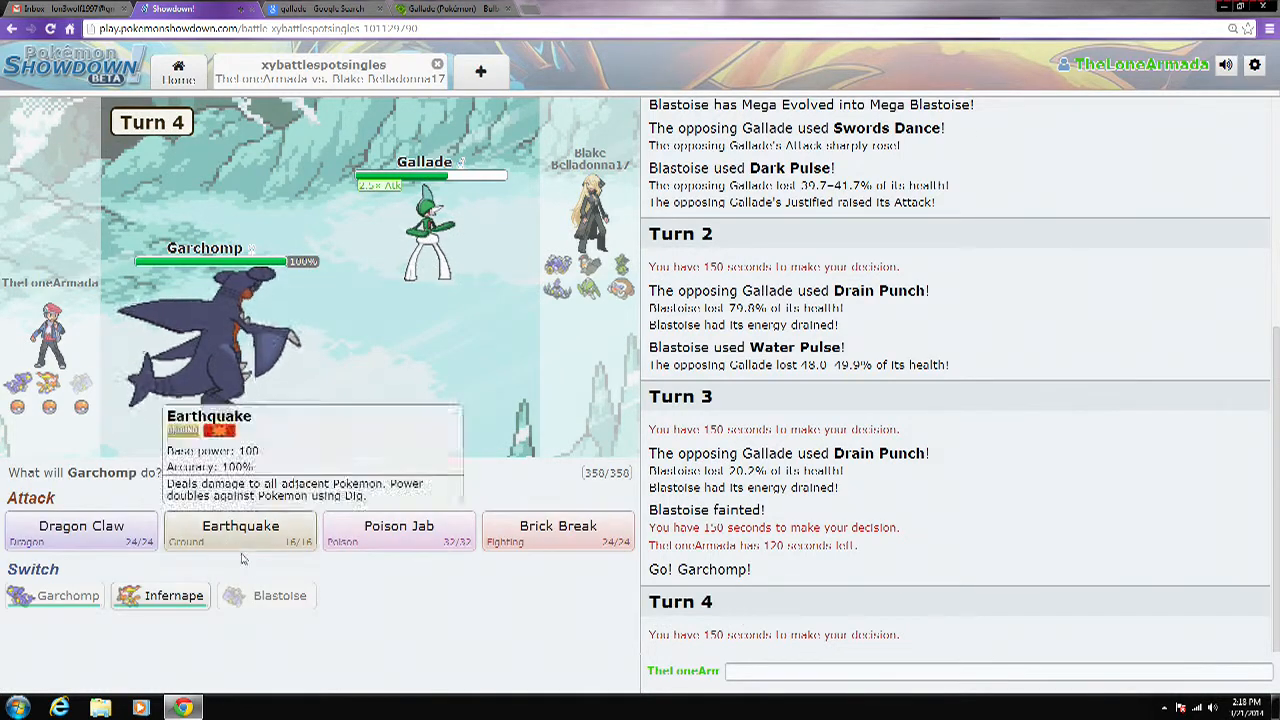
{"action": "mouse_move", "coordinate": [239, 527]}
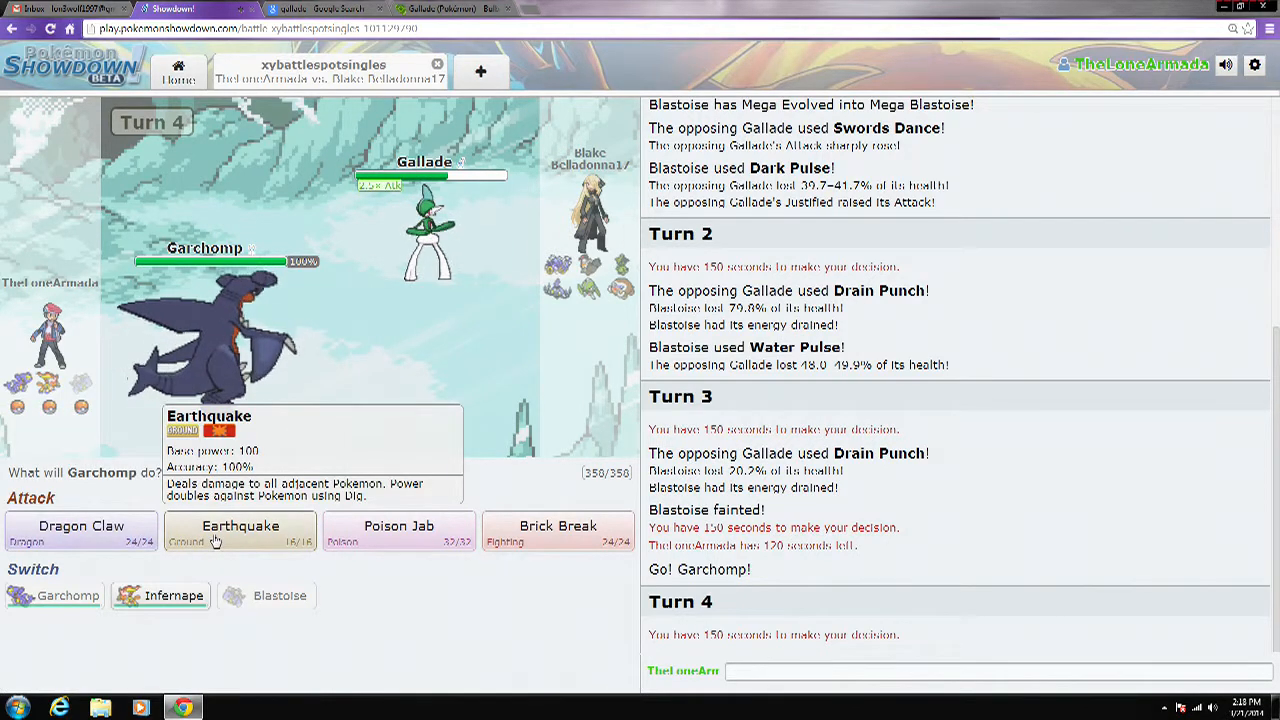
{"action": "left_click", "coordinate": [239, 525]}
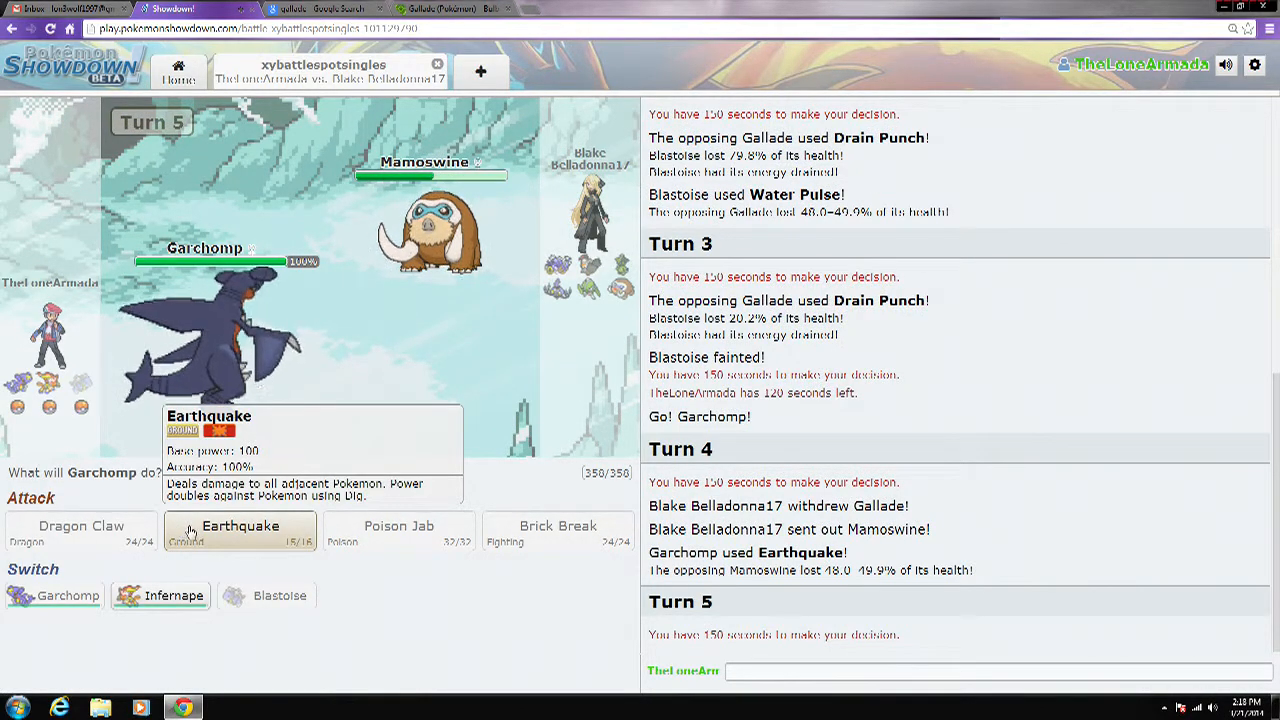
{"action": "left_click", "coordinate": [240, 530]}
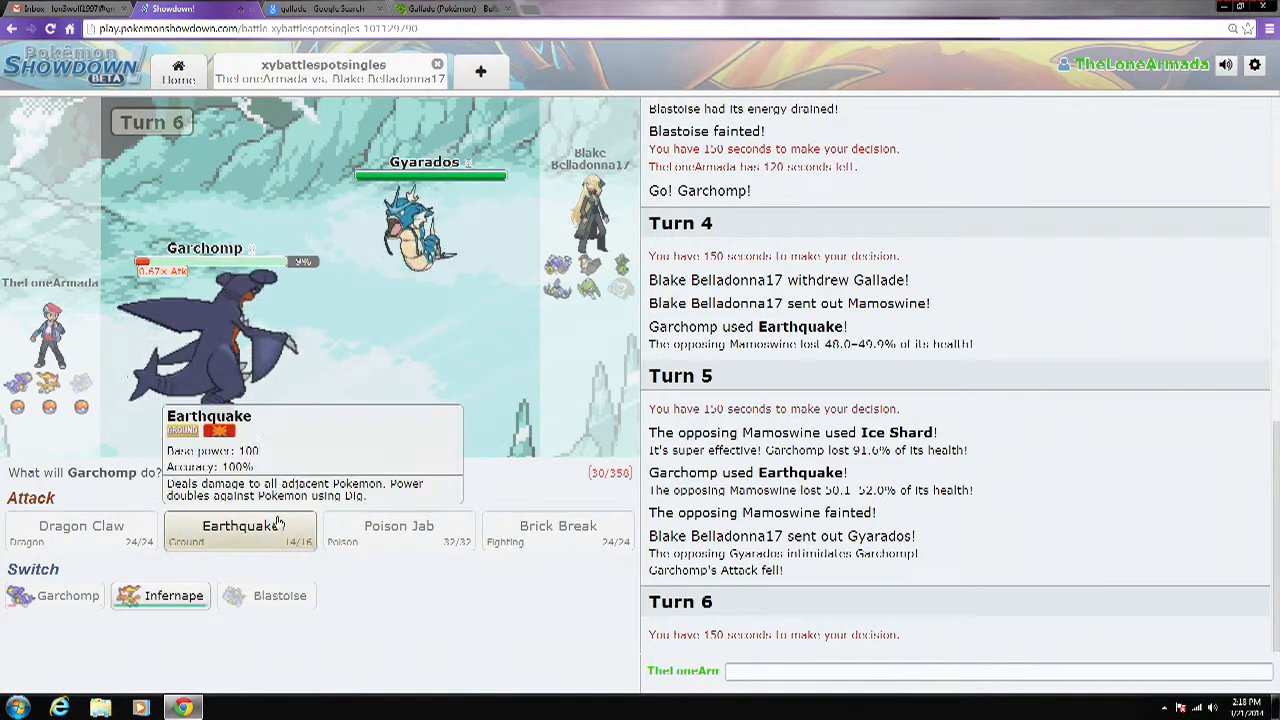
{"action": "left_click", "coordinate": [240, 528]}
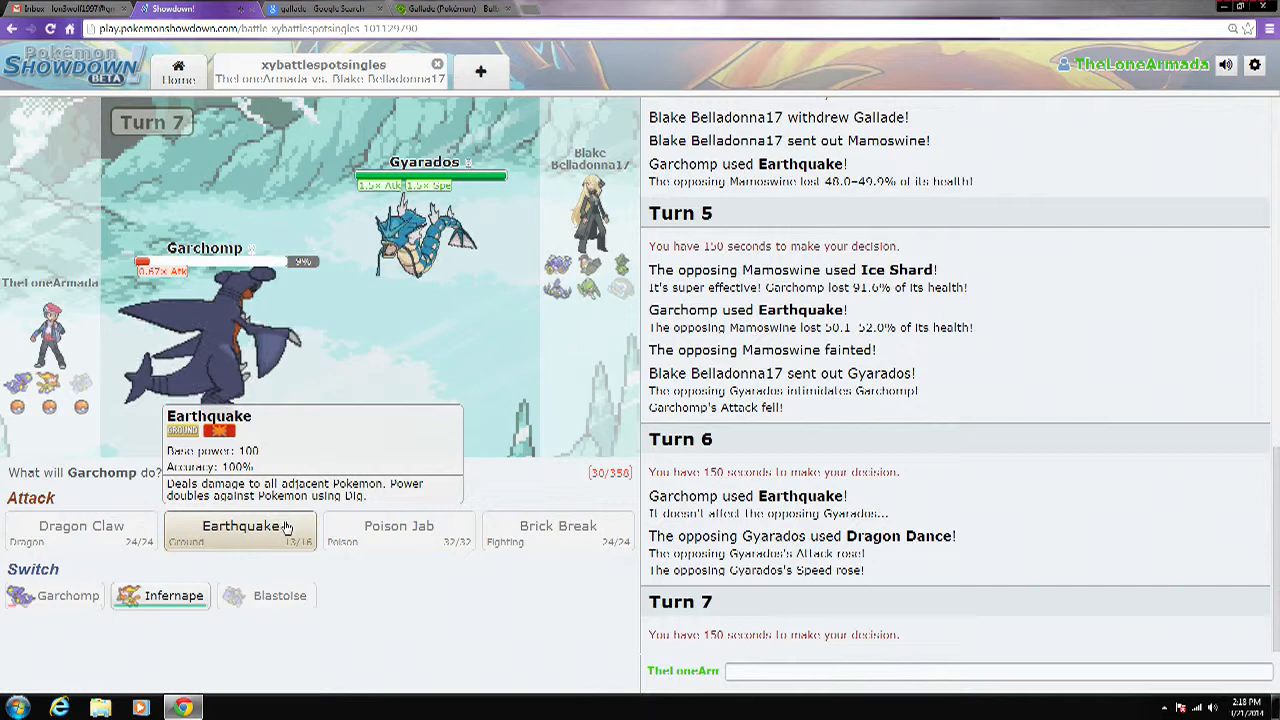
{"action": "left_click", "coordinate": [240, 530]}
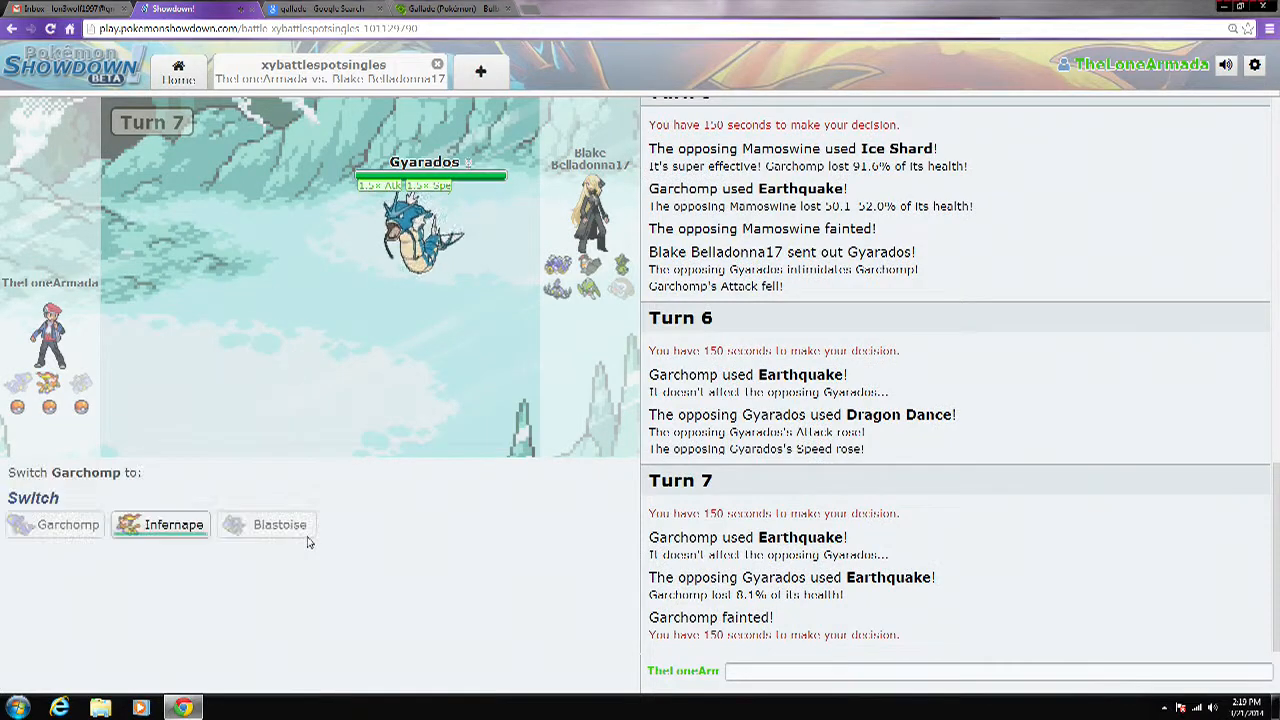
{"action": "left_click", "coordinate": [173, 524]}
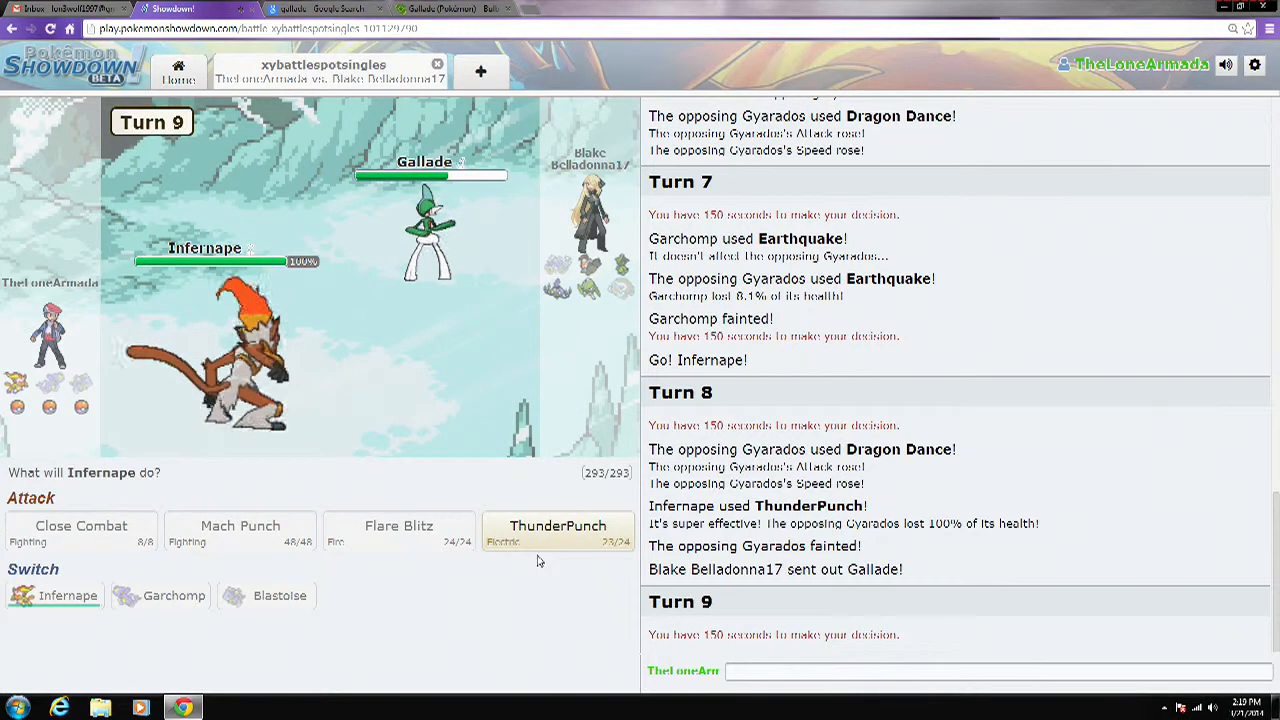
{"action": "mouse_move", "coordinate": [557, 530]}
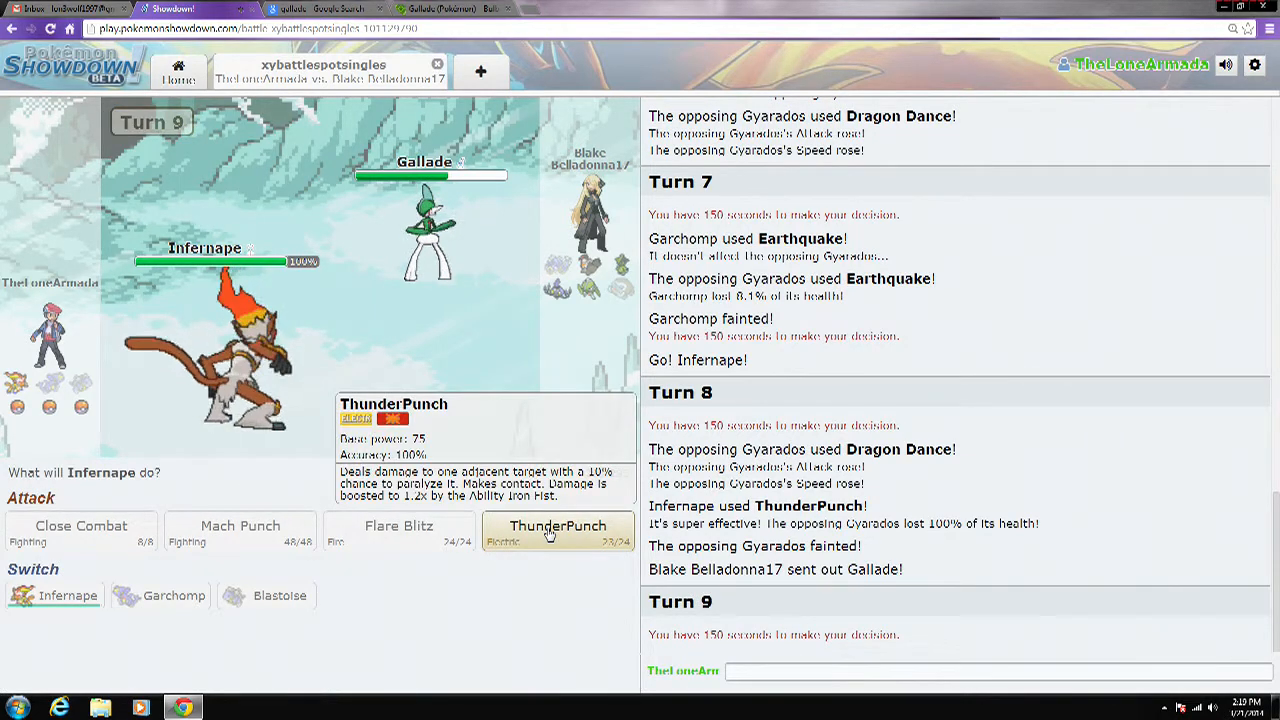
Step: Hit Gallade with ThunderPunch, then type 'so clo' in the chat
{"action": "left_click", "coordinate": [557, 526]}
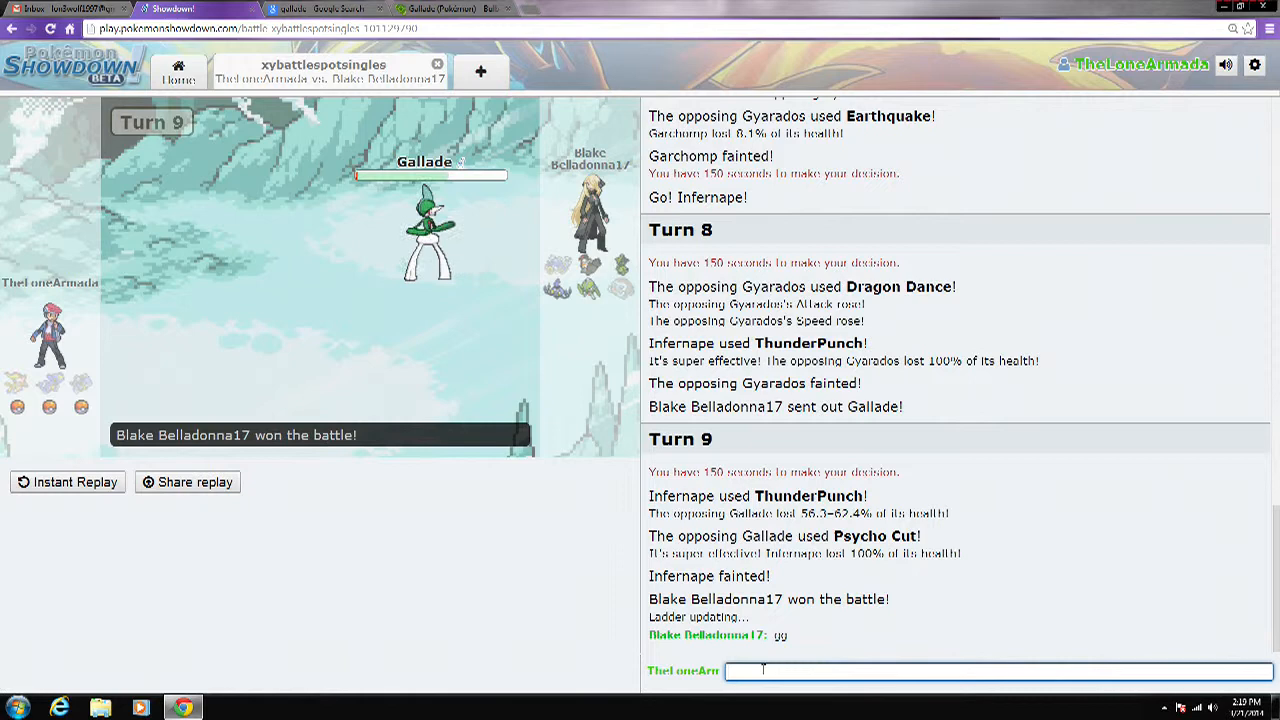
{"action": "type", "text": "so clo"}
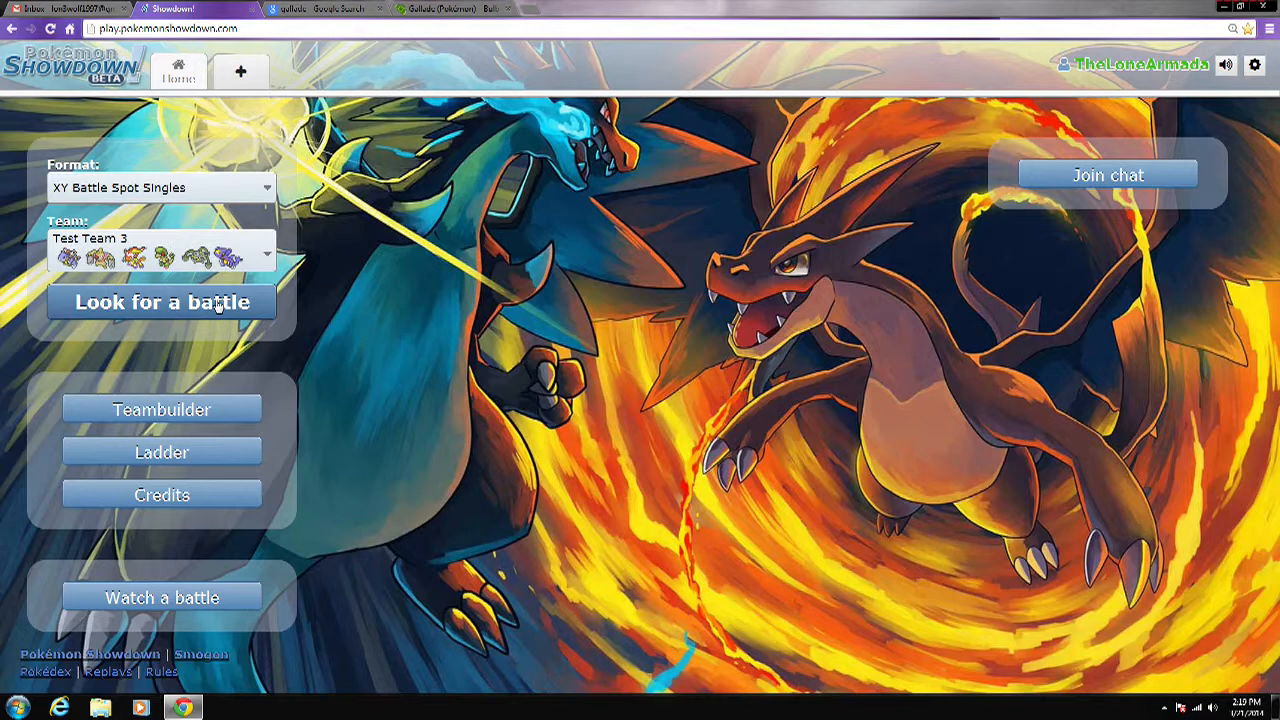
Step: Search for an XY Battle Spot Singles match with Test Team 3, briefly viewing chat rooms
{"action": "left_click", "coordinate": [161, 301]}
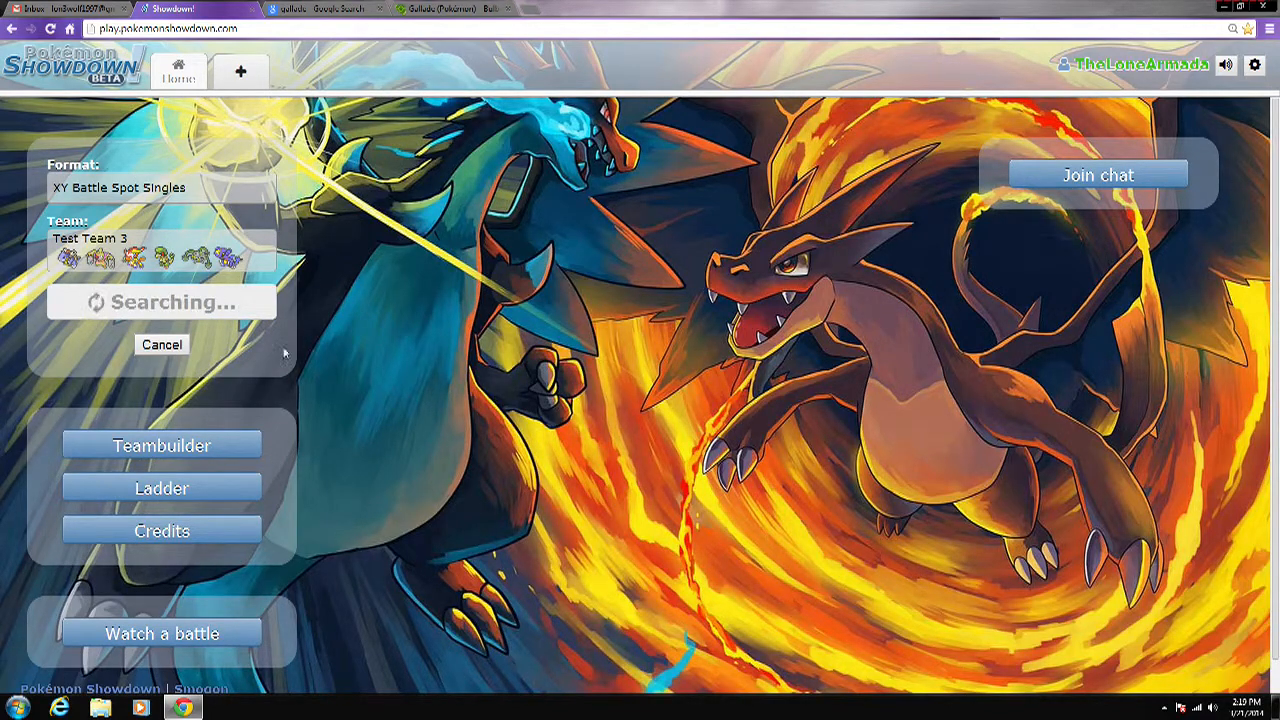
{"action": "mouse_move", "coordinate": [258, 361]}
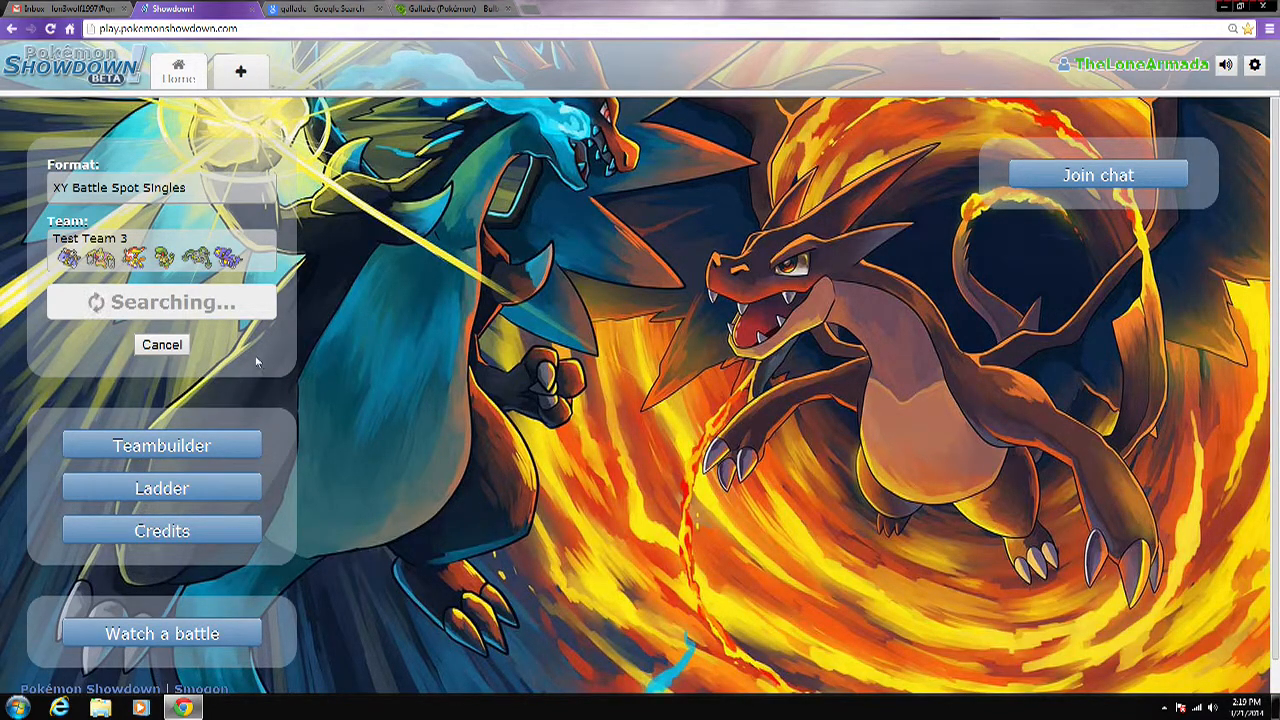
{"action": "mouse_move", "coordinate": [249, 367]}
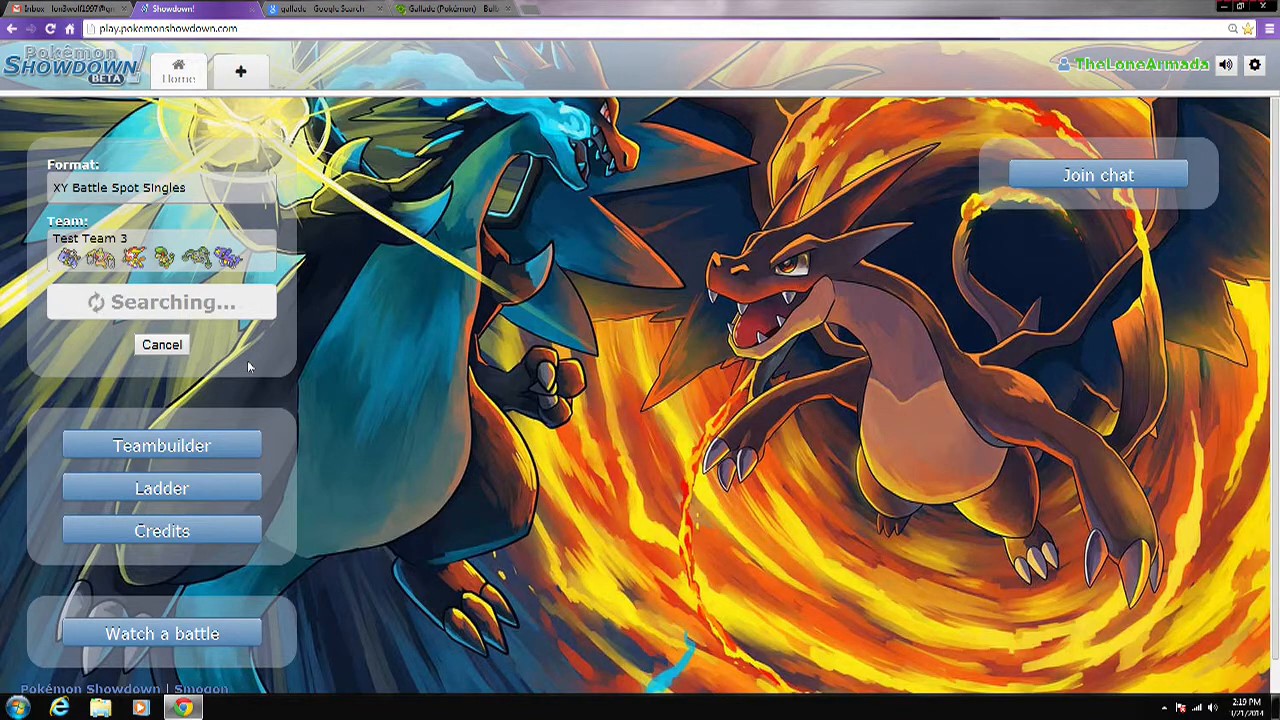
{"action": "mouse_move", "coordinate": [243, 362]}
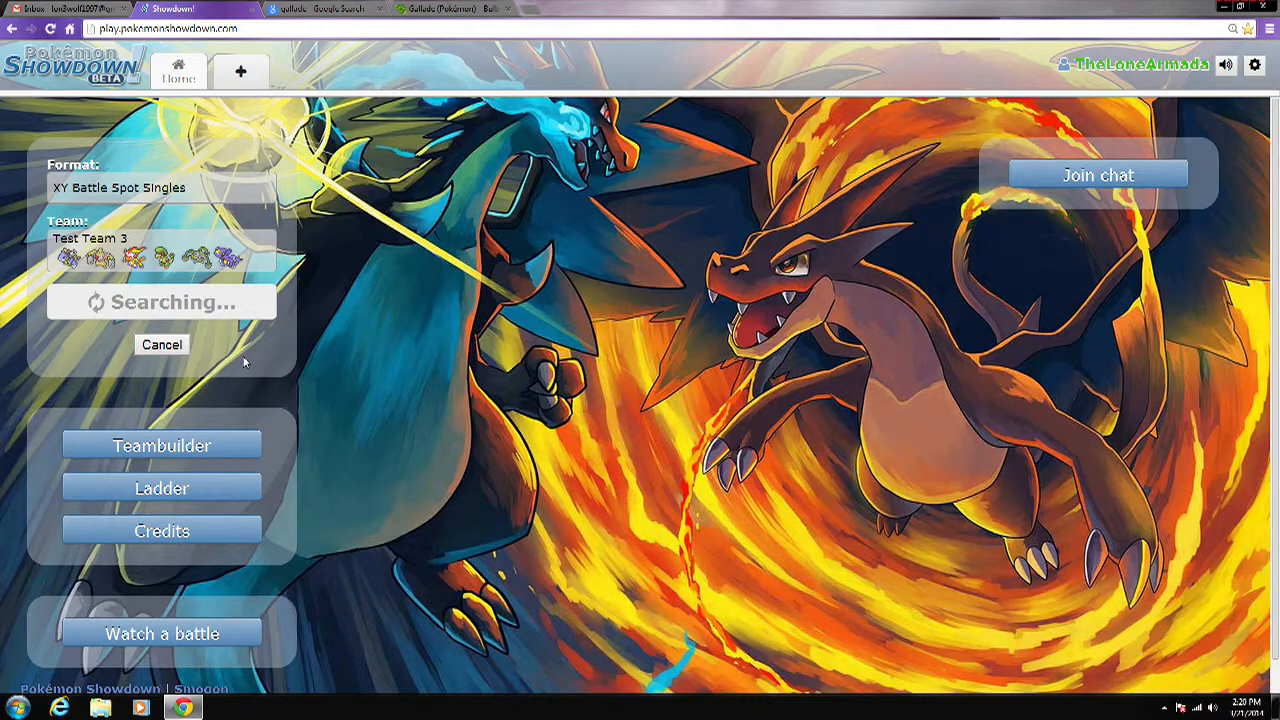
{"action": "mouse_move", "coordinate": [252, 357]}
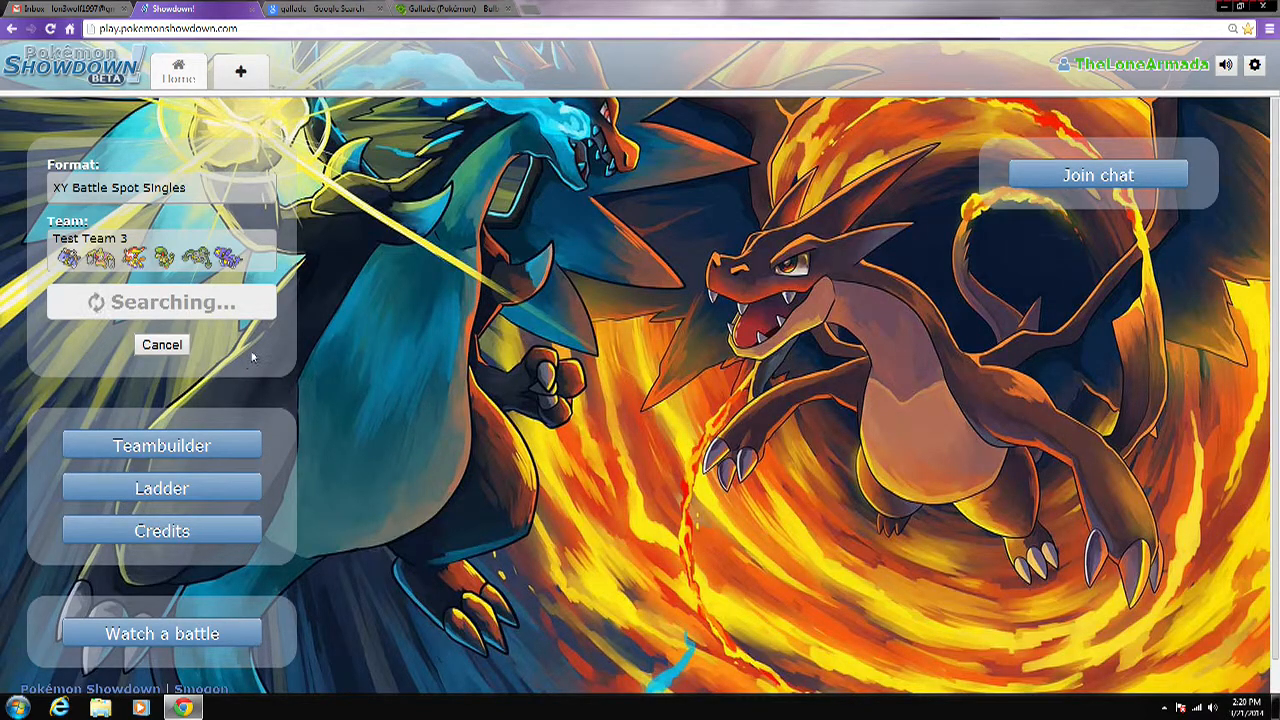
{"action": "left_click", "coordinate": [1097, 174]}
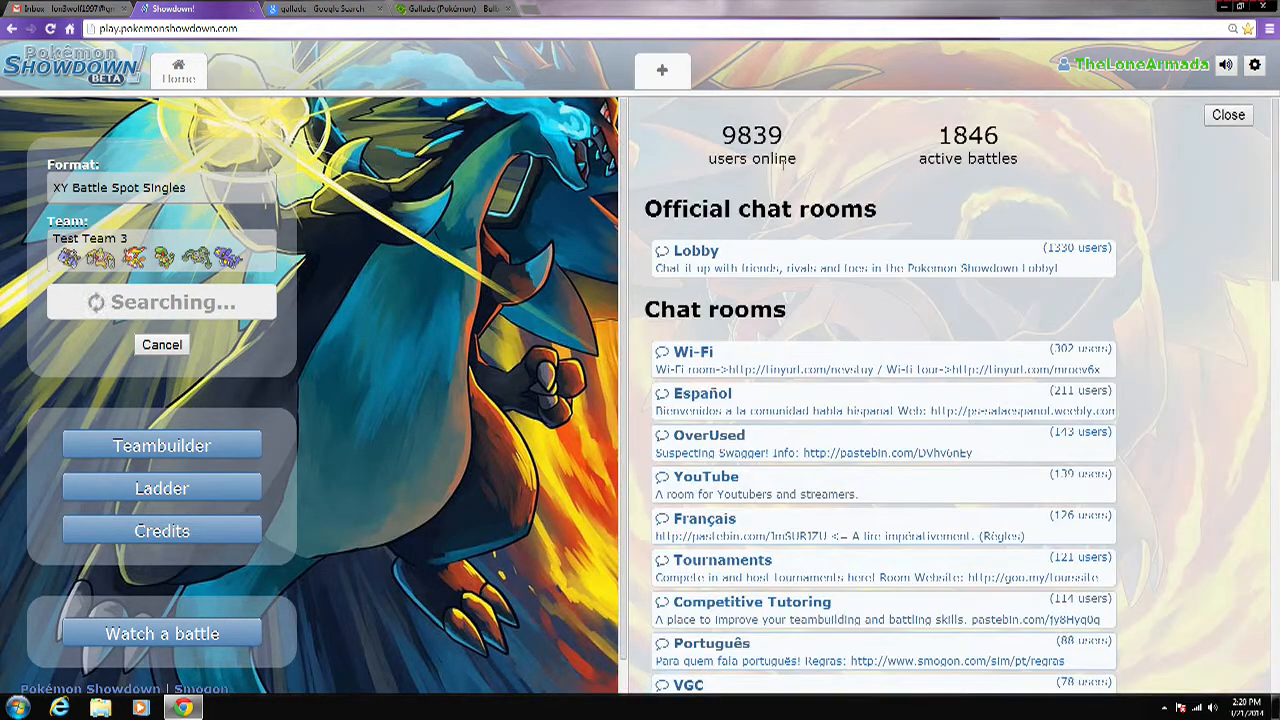
{"action": "left_click", "coordinate": [1228, 114]}
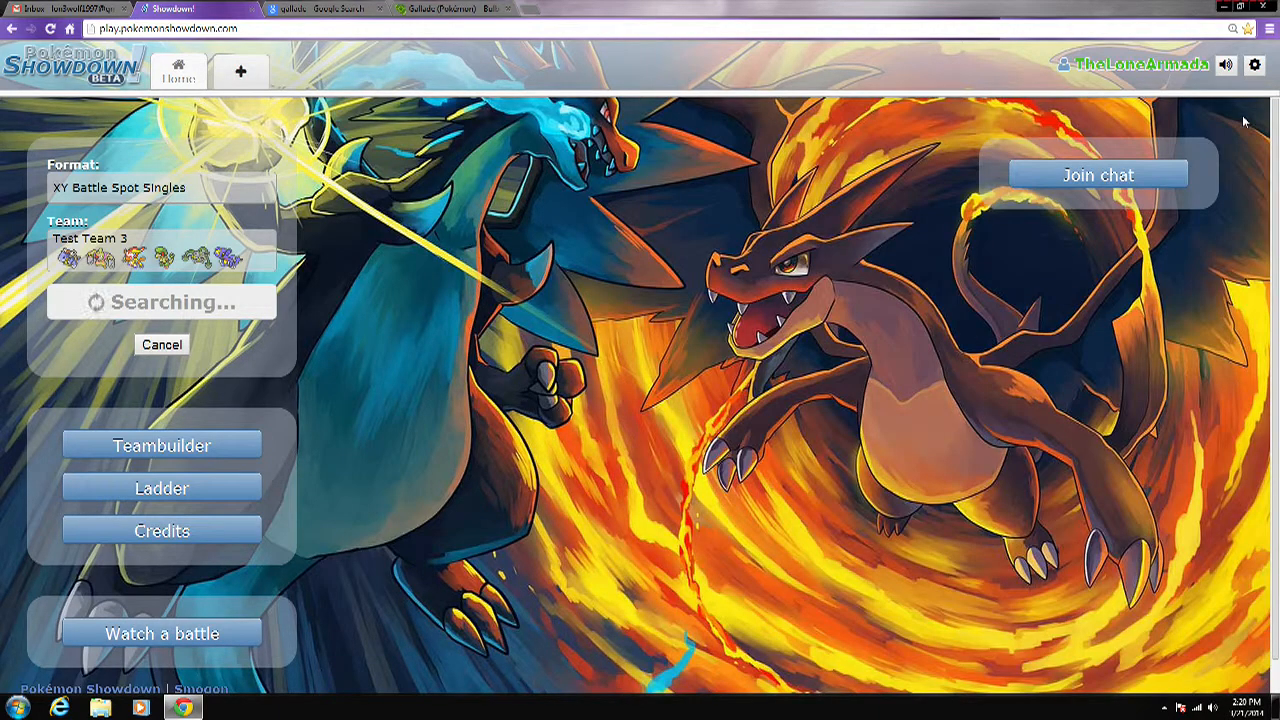
{"action": "mouse_move", "coordinate": [388, 303]}
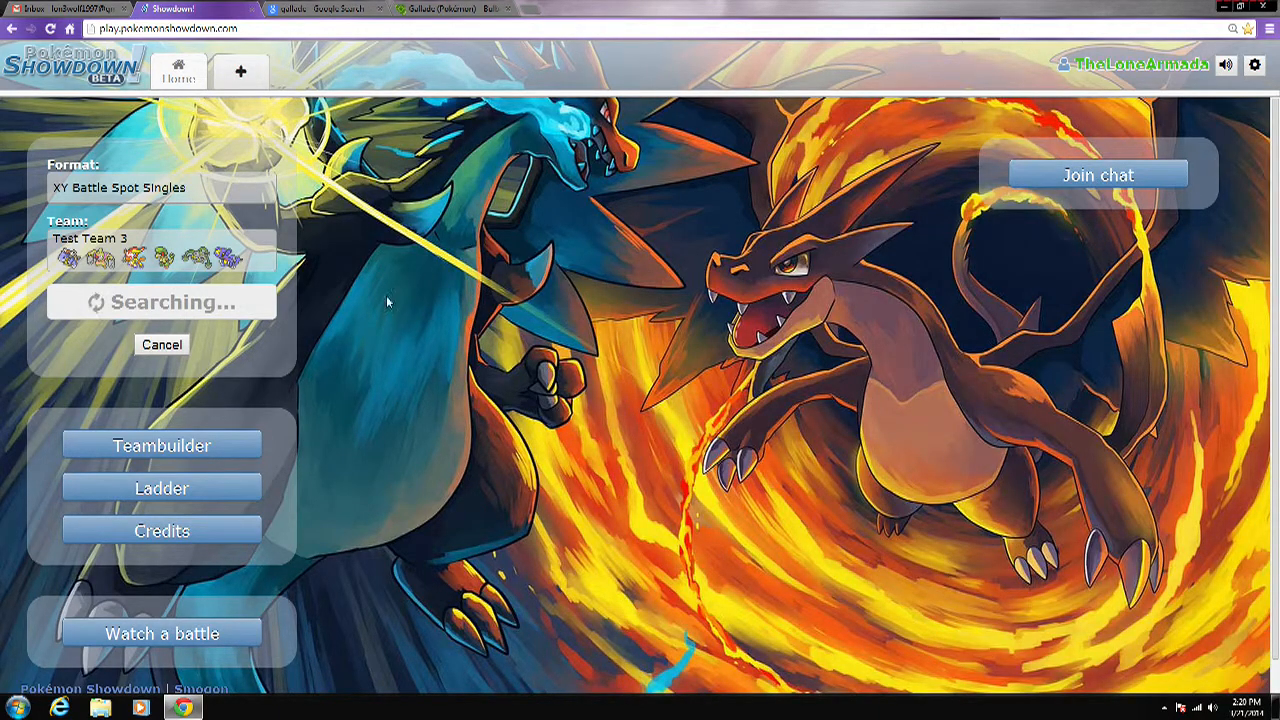
{"action": "mouse_move", "coordinate": [395, 128]}
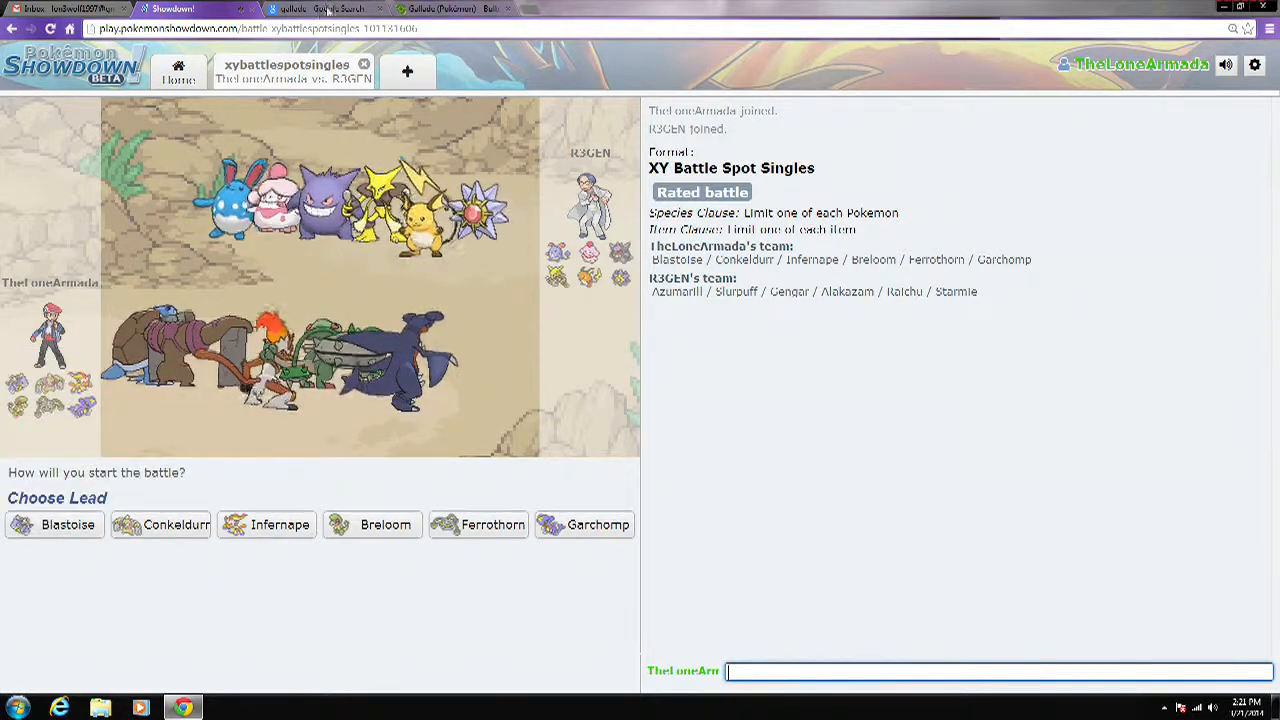
Step: Look up the opponent's Raichu on Google, then return to the R3GEN team preview
{"action": "left_click", "coordinate": [320, 9]}
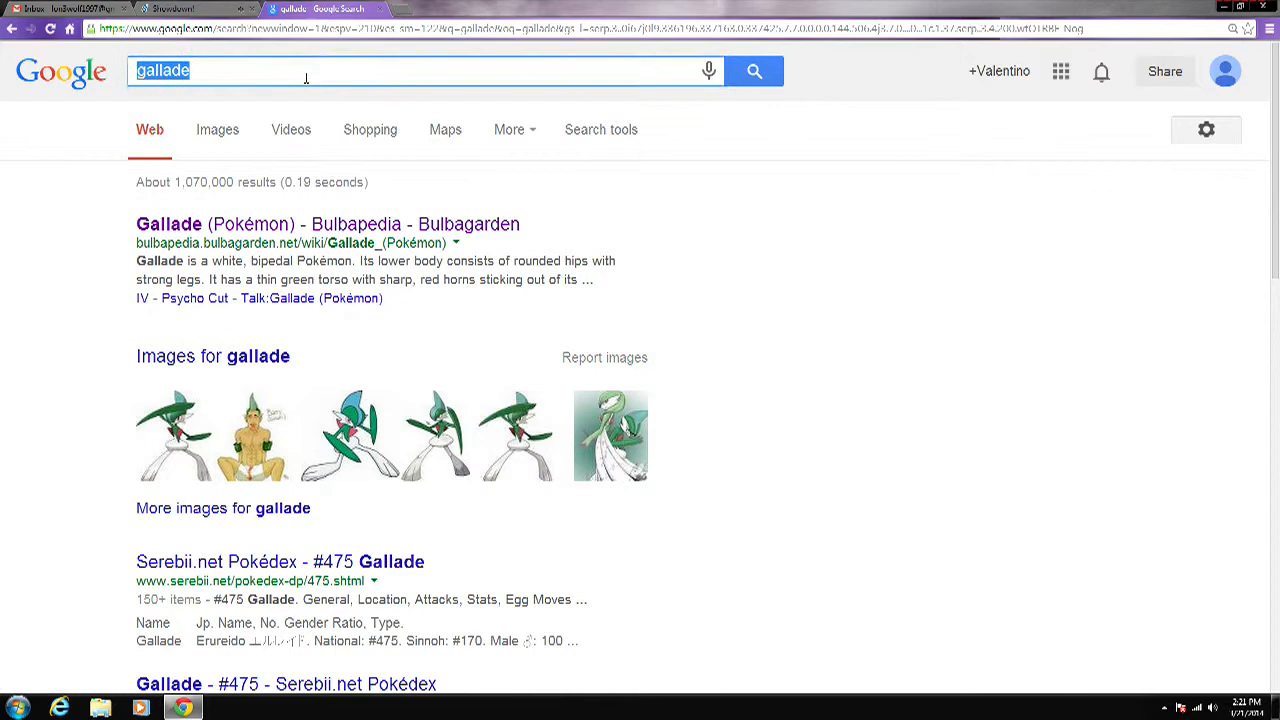
{"action": "type", "text": "riachu"}
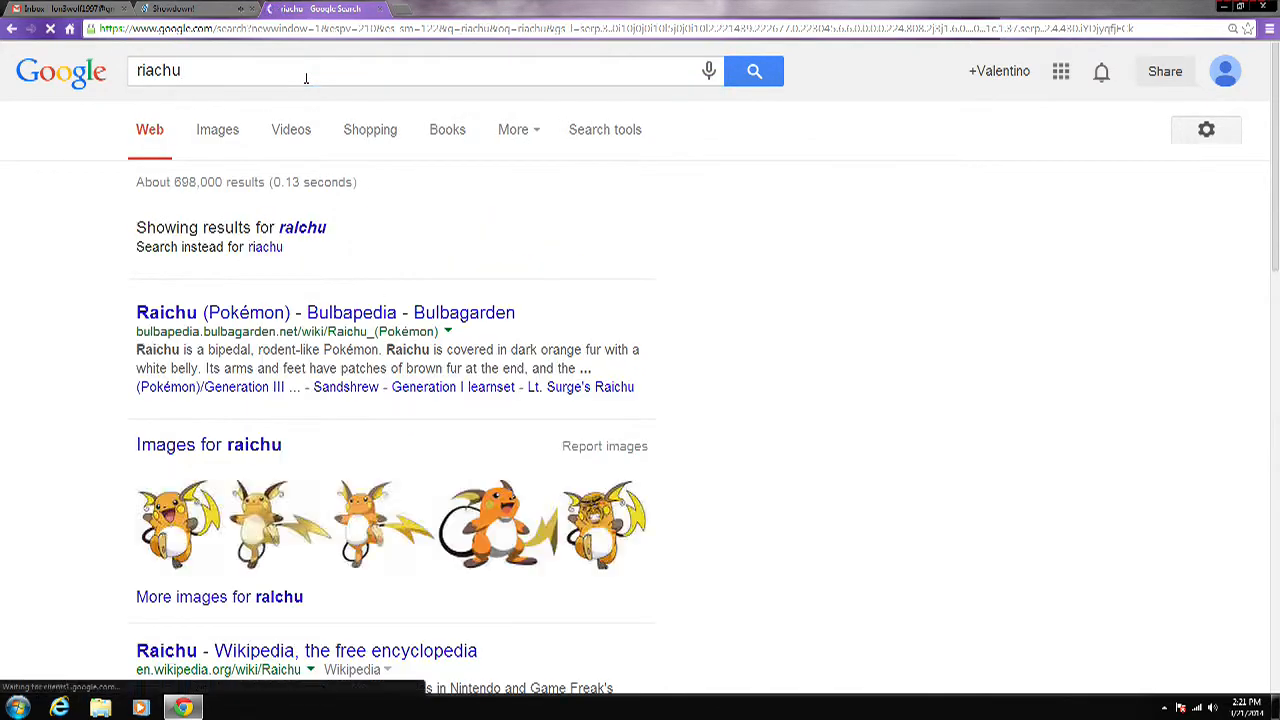
{"action": "left_click", "coordinate": [325, 312]}
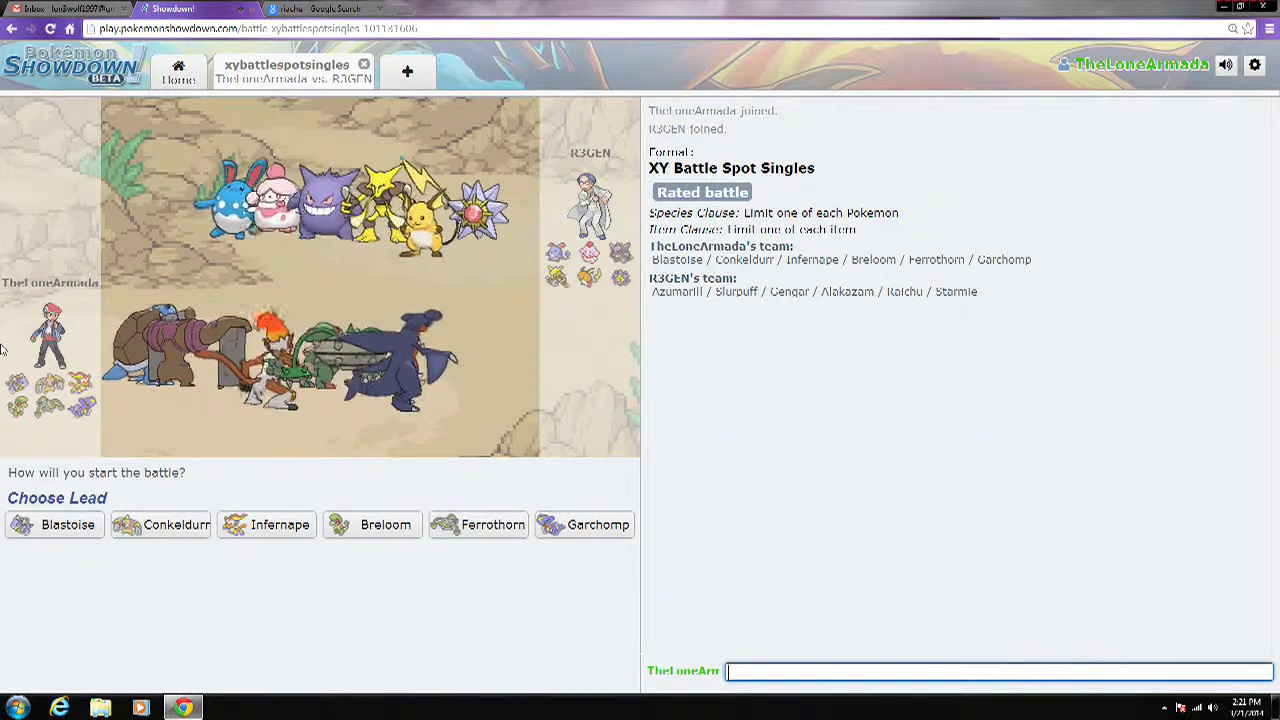
{"action": "mouse_move", "coordinate": [142, 565]}
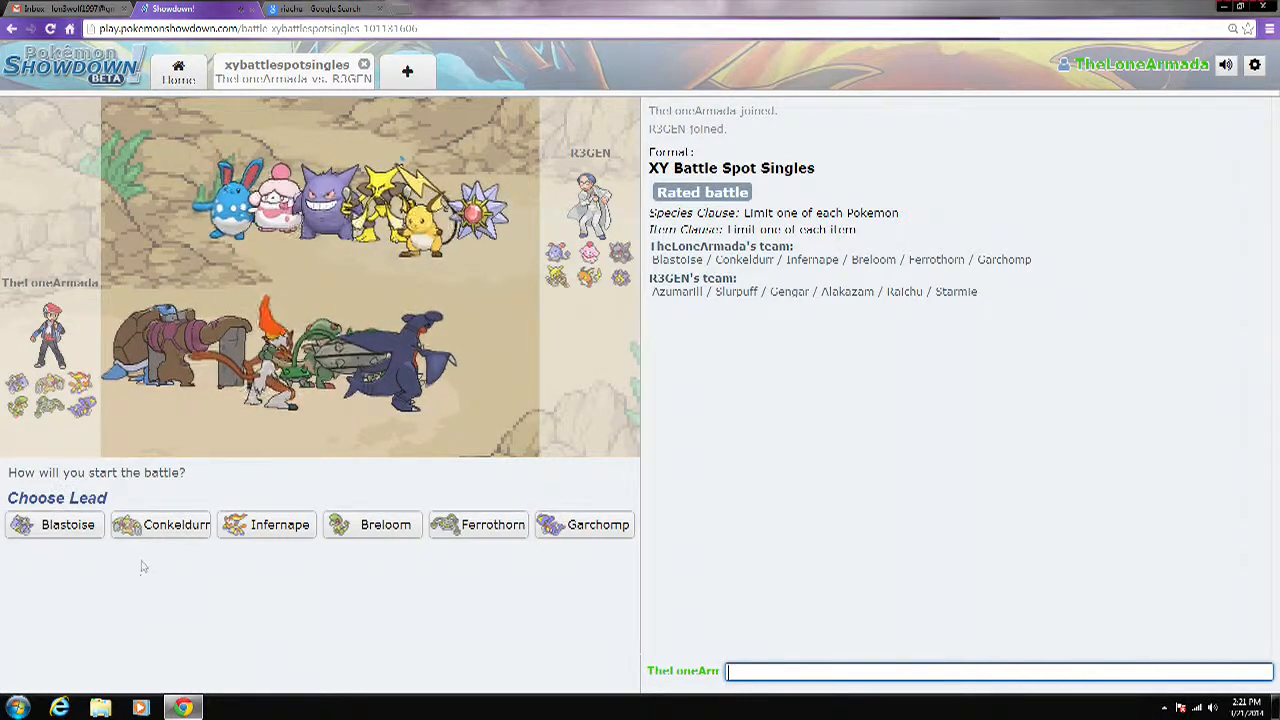
{"action": "mouse_move", "coordinate": [163, 583]}
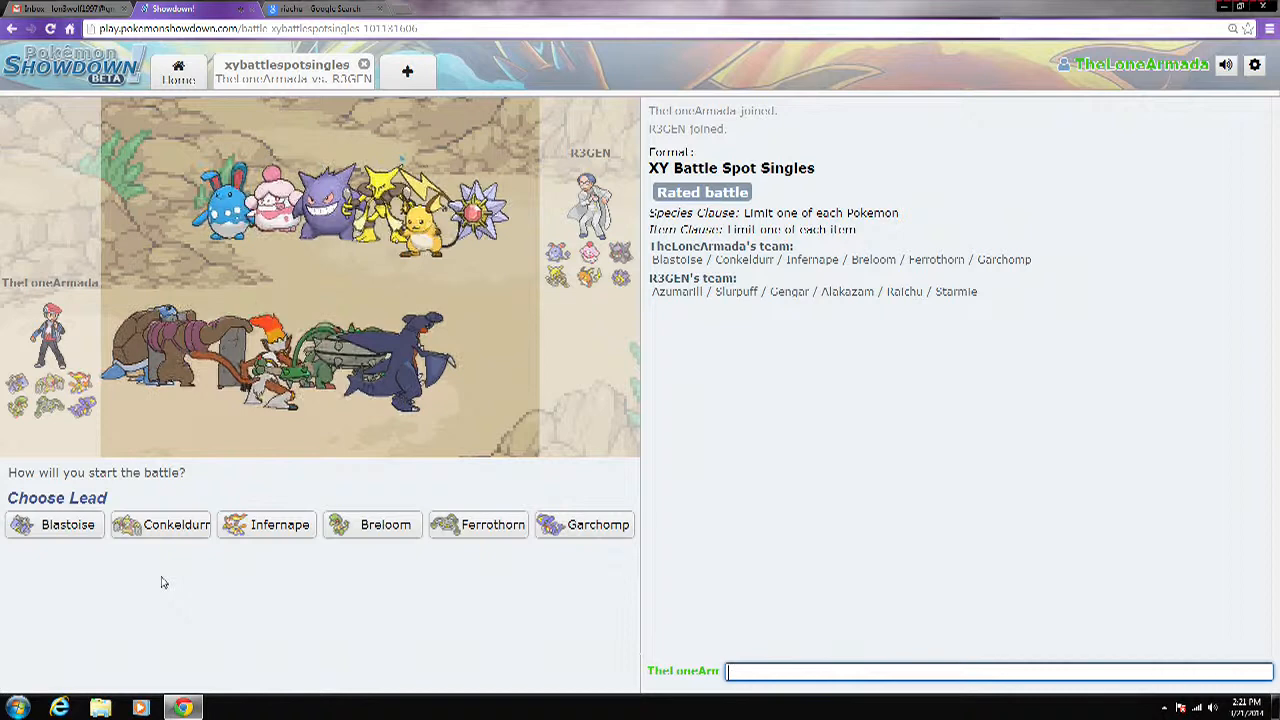
{"action": "mouse_move", "coordinate": [267, 524]}
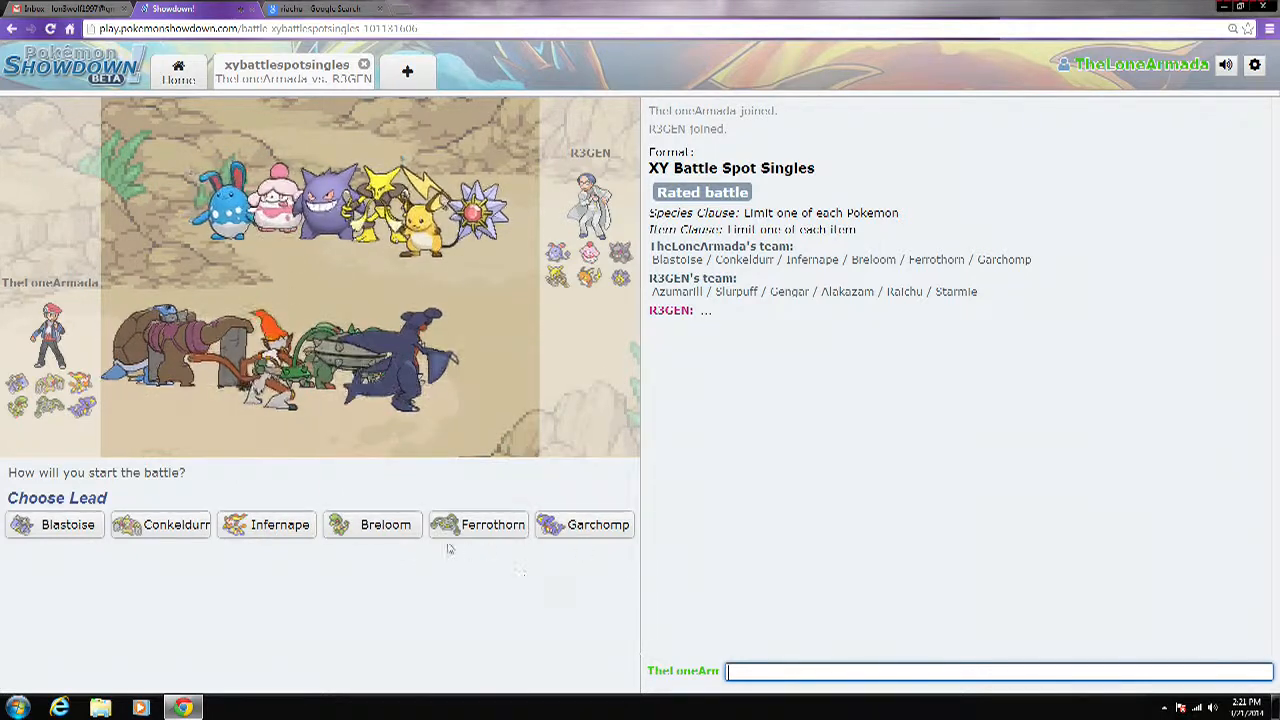
{"action": "mouse_move", "coordinate": [385, 524]}
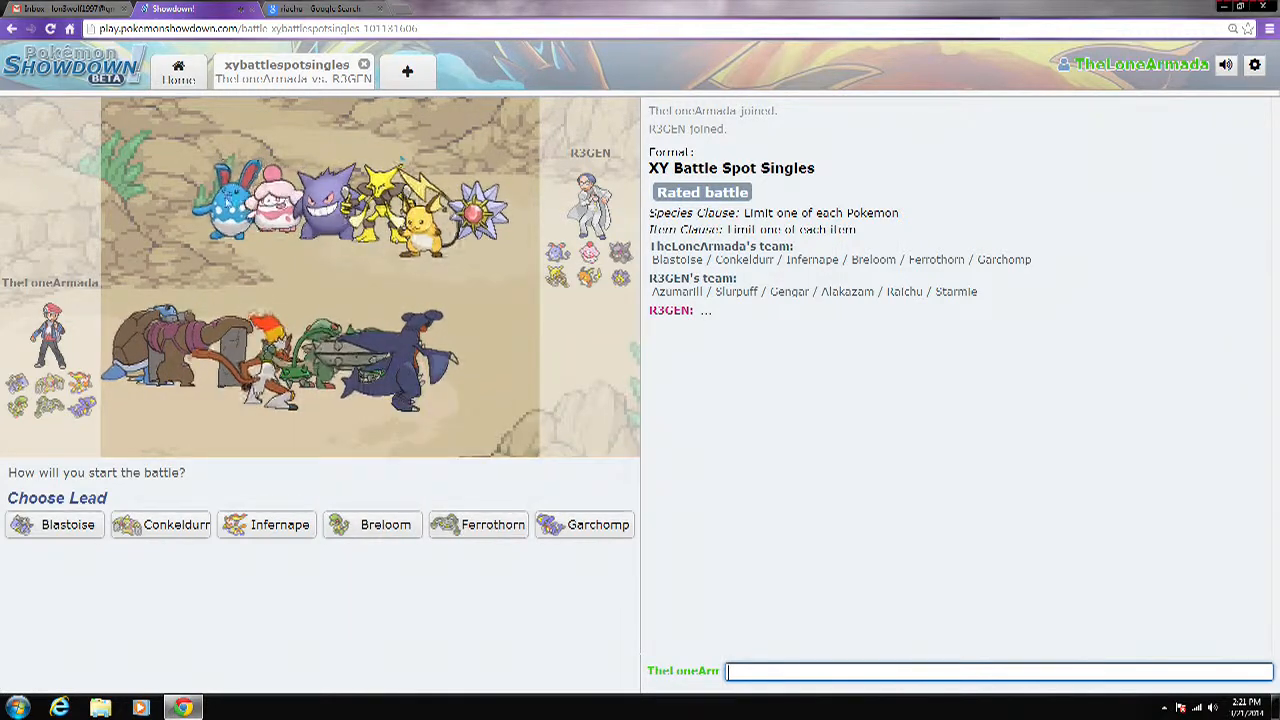
{"action": "mouse_move", "coordinate": [160, 525]}
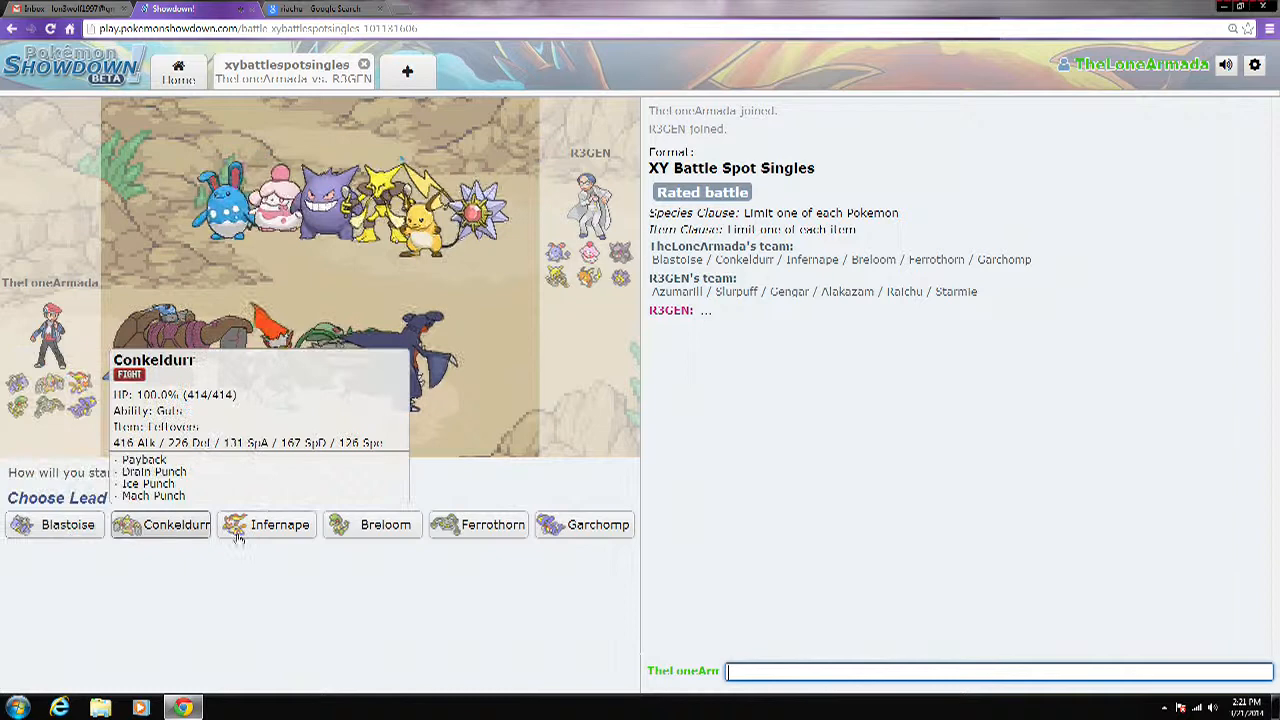
{"action": "mouse_move", "coordinate": [478, 524]}
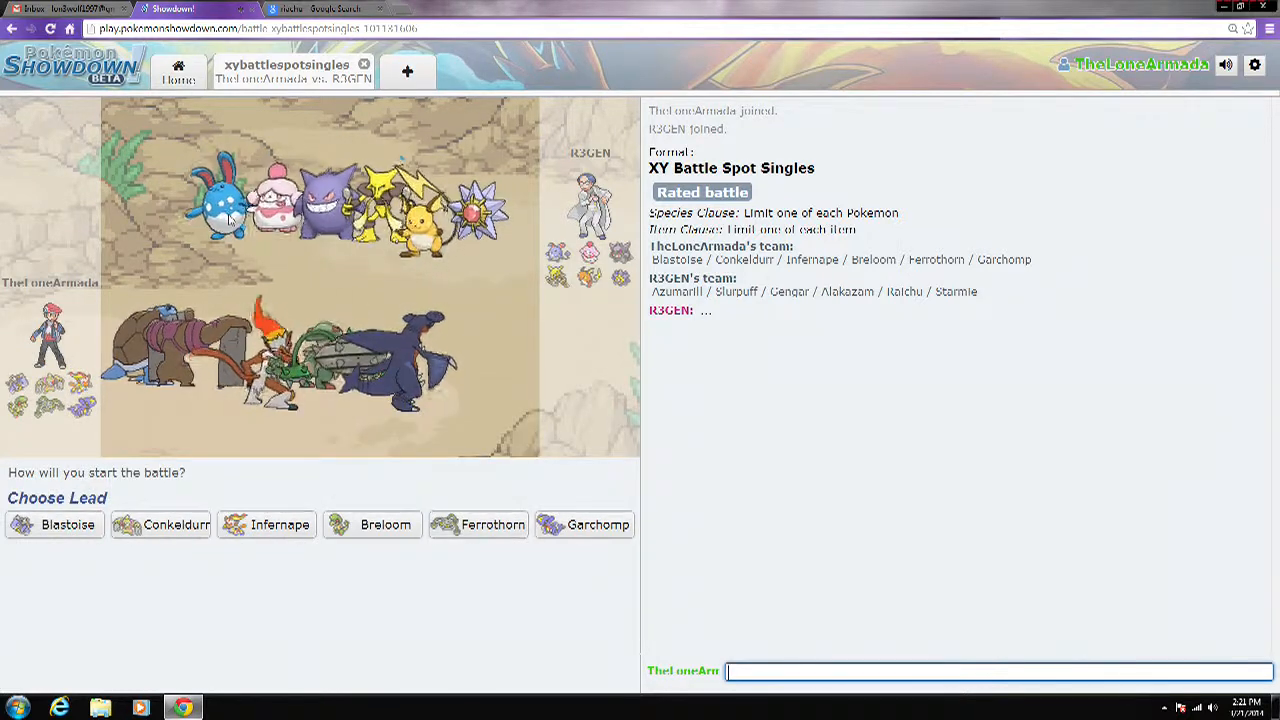
Step: Choose Ferrothorn as the lead against R3GEN
{"action": "left_click", "coordinate": [492, 524]}
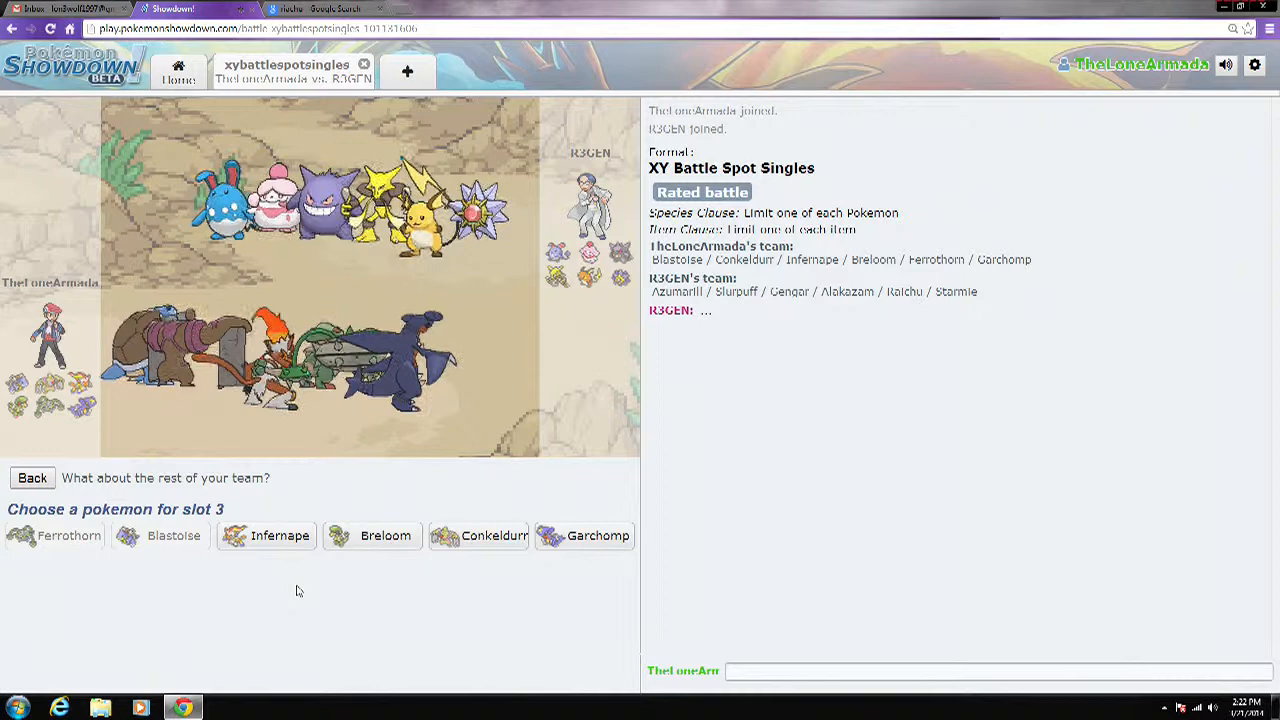
{"action": "mouse_move", "coordinate": [283, 563]}
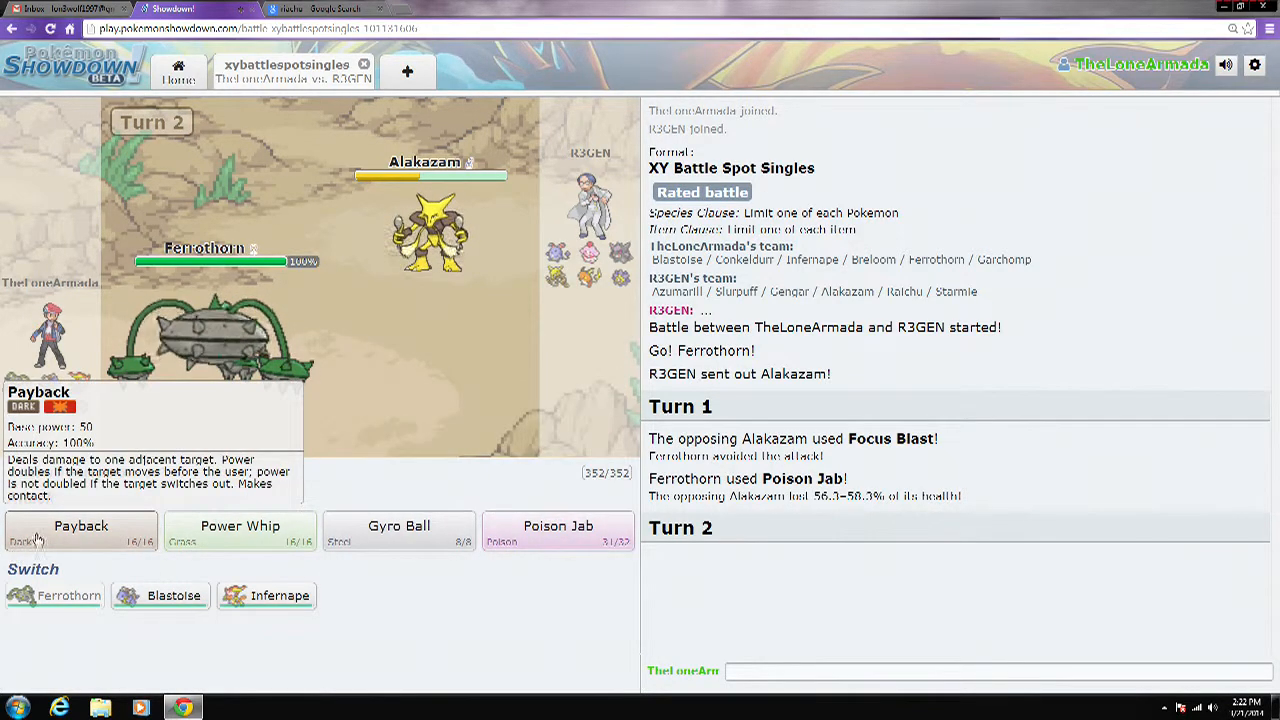
{"action": "mouse_move", "coordinate": [558, 525]}
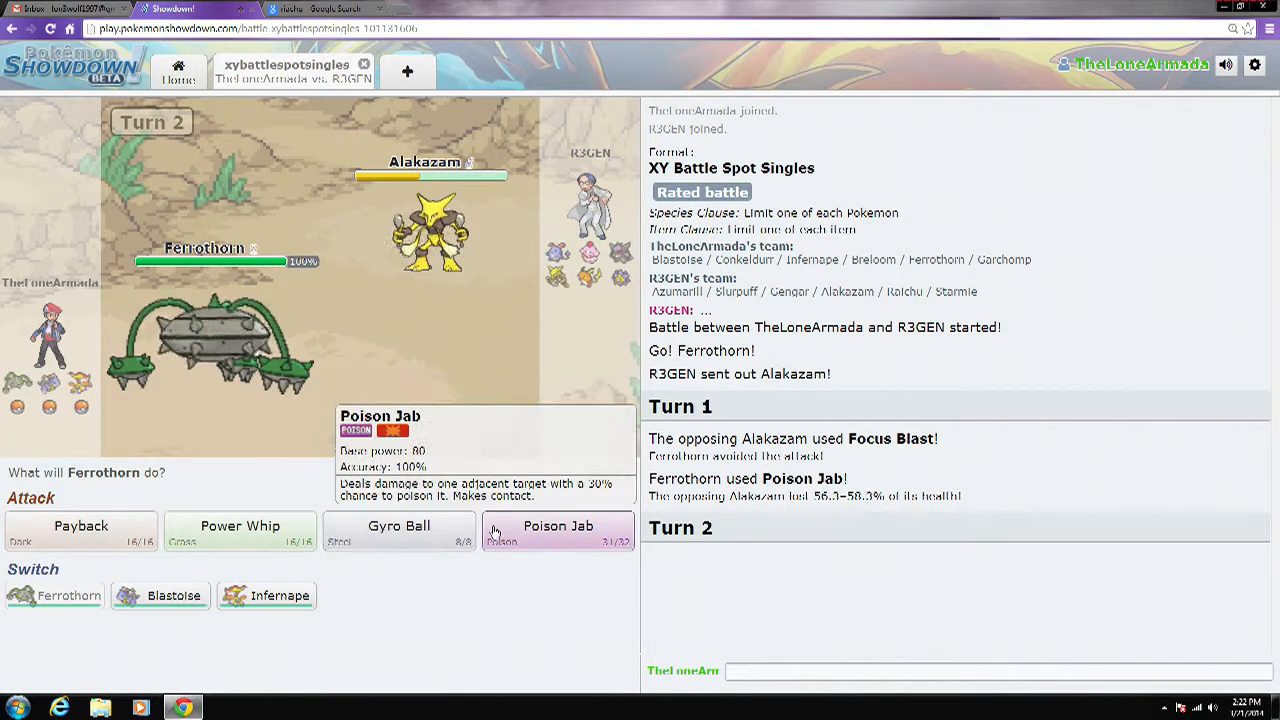
{"action": "mouse_move", "coordinate": [160, 595]}
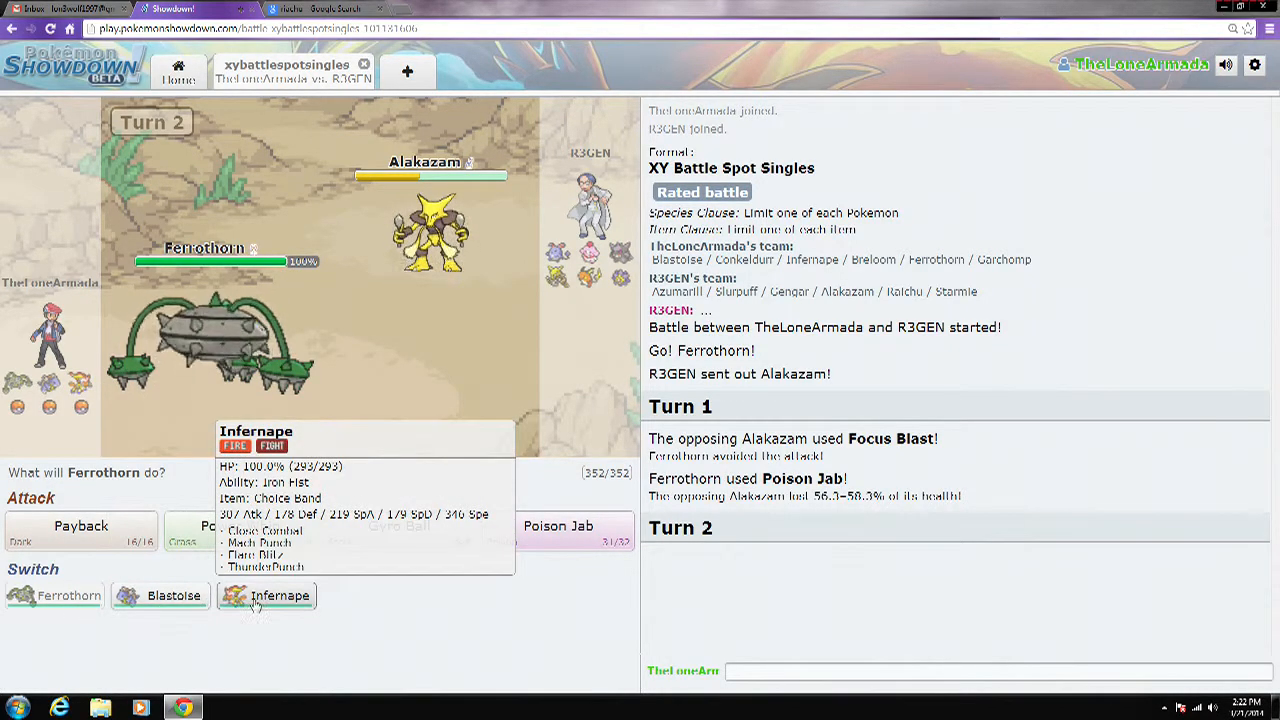
{"action": "mouse_move", "coordinate": [173, 595]}
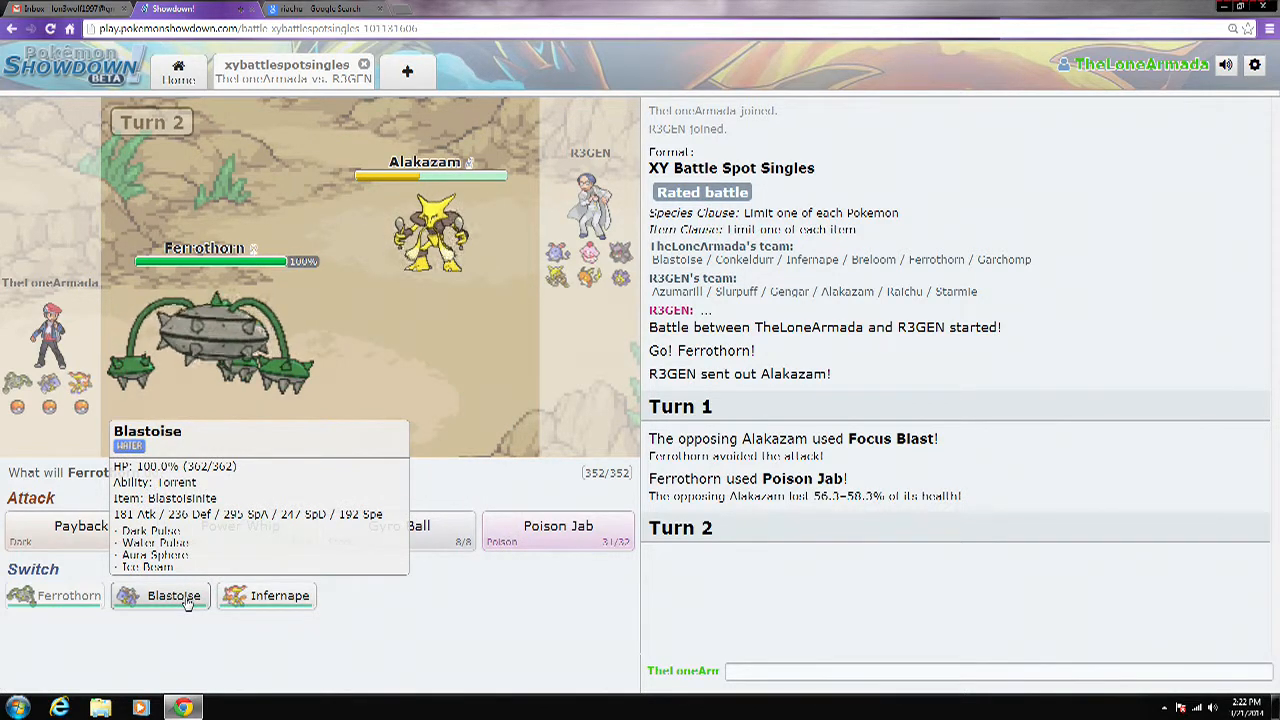
Step: Switch in and mega evolve Blastoise, replace it with Infernape, then use Flare Blitz
{"action": "left_click", "coordinate": [173, 595]}
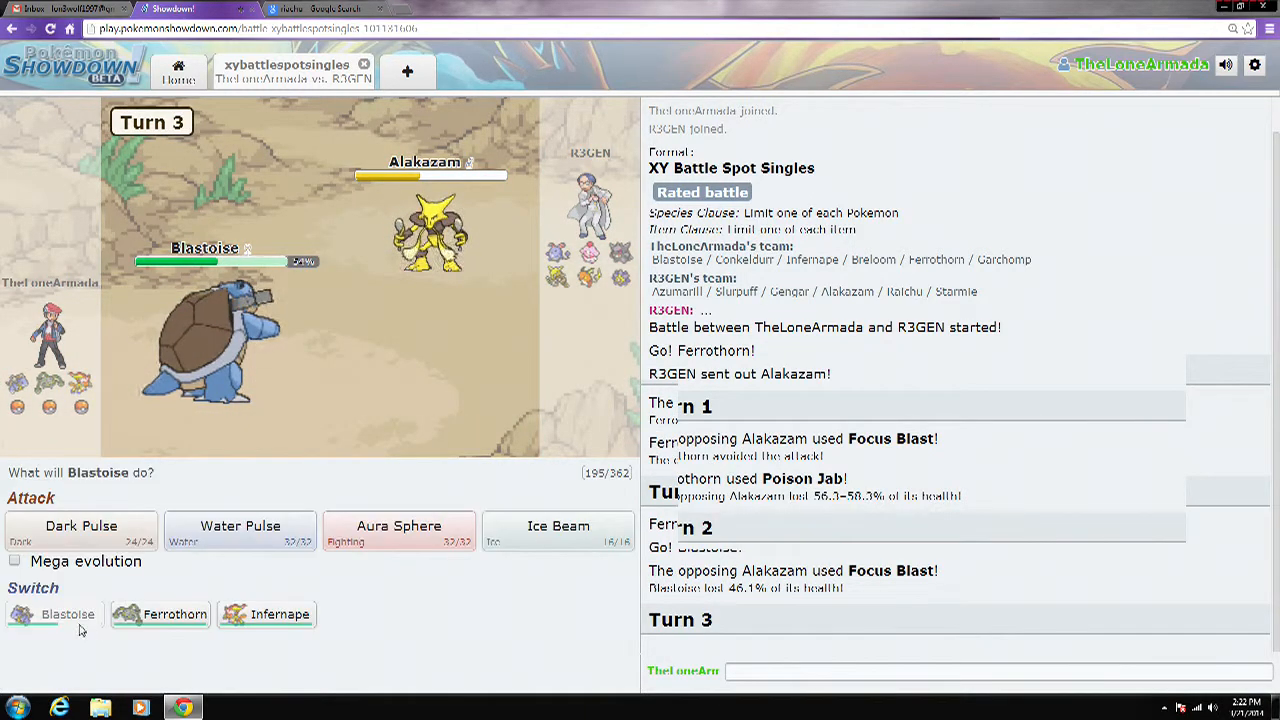
{"action": "left_click", "coordinate": [14, 560]}
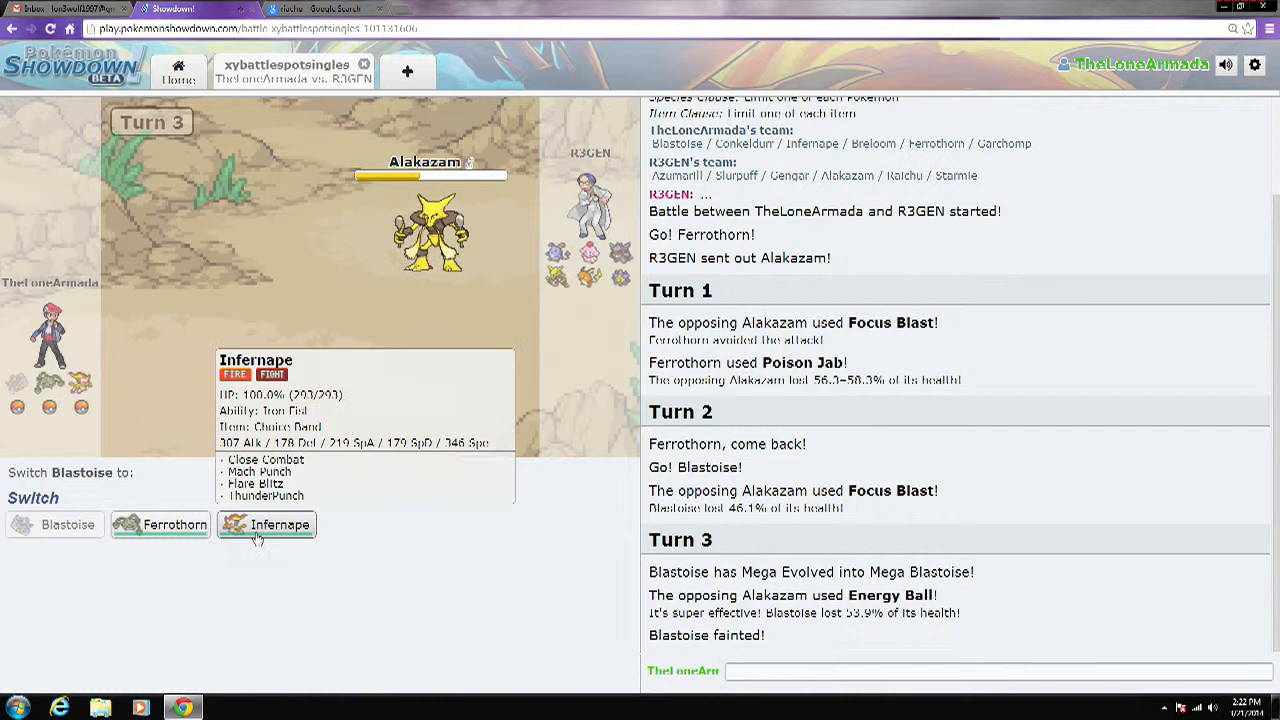
{"action": "left_click", "coordinate": [266, 524]}
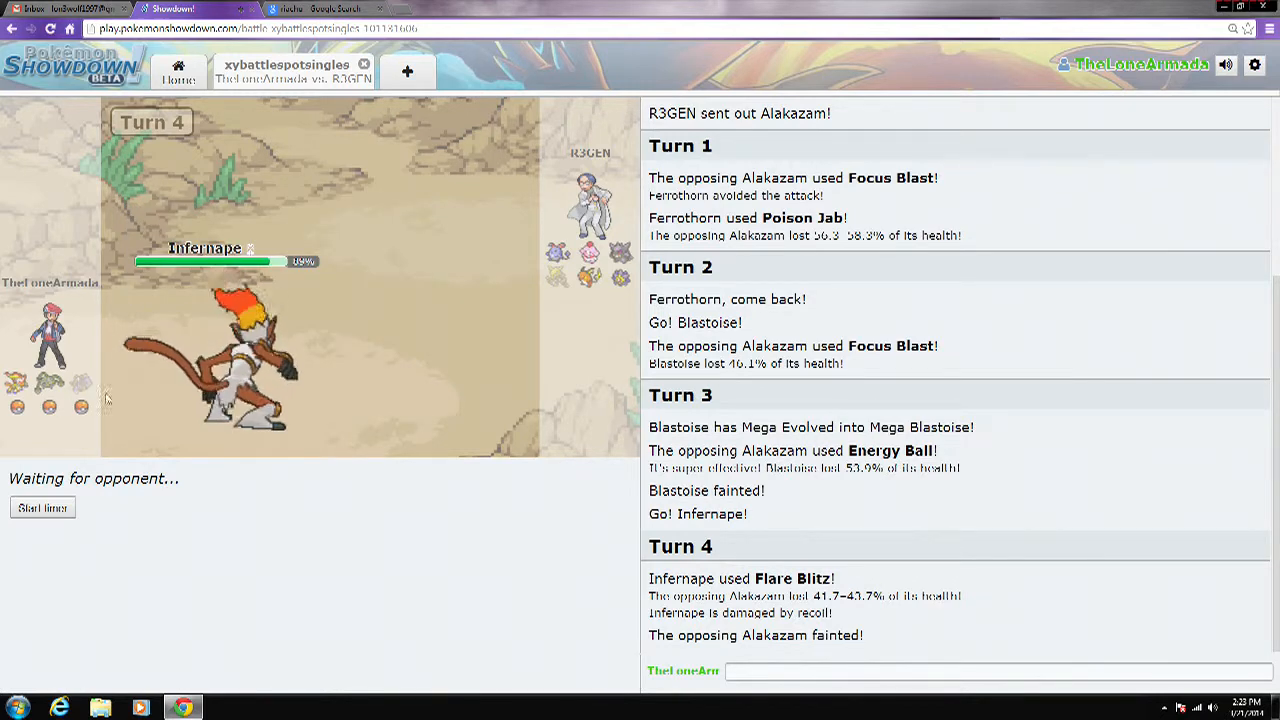
{"action": "mouse_move", "coordinate": [245, 485]}
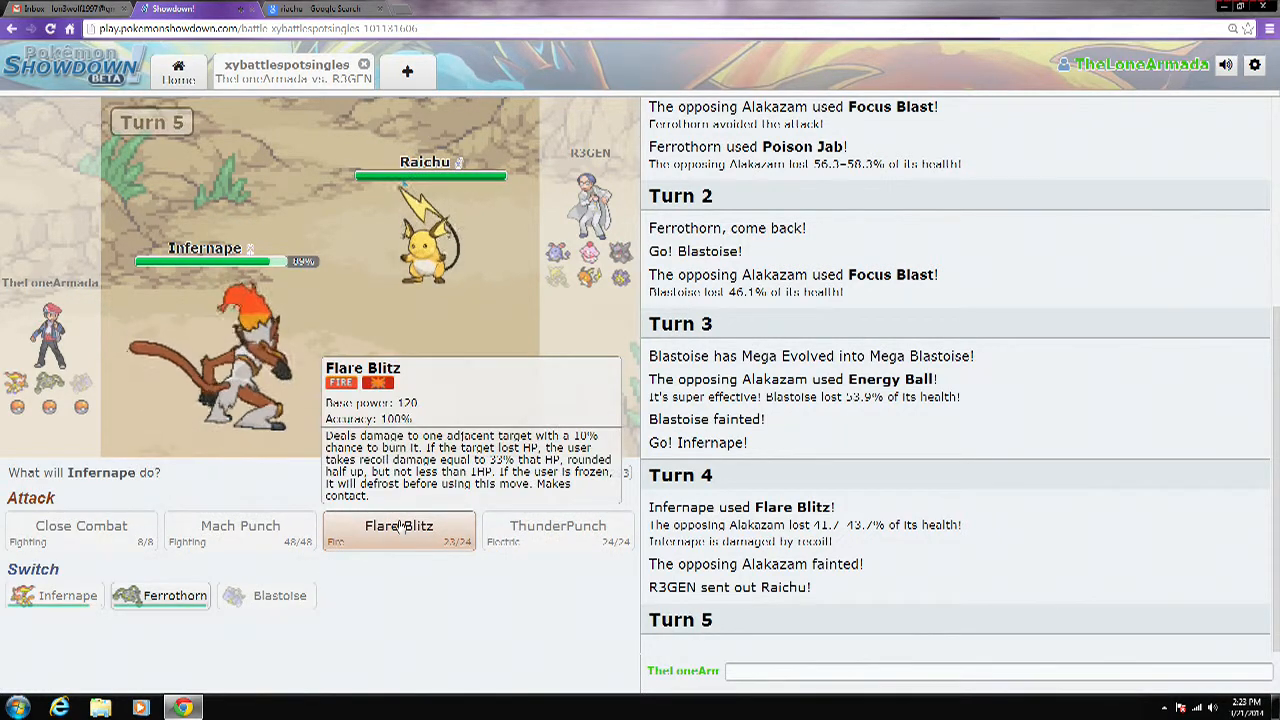
{"action": "left_click", "coordinate": [398, 526]}
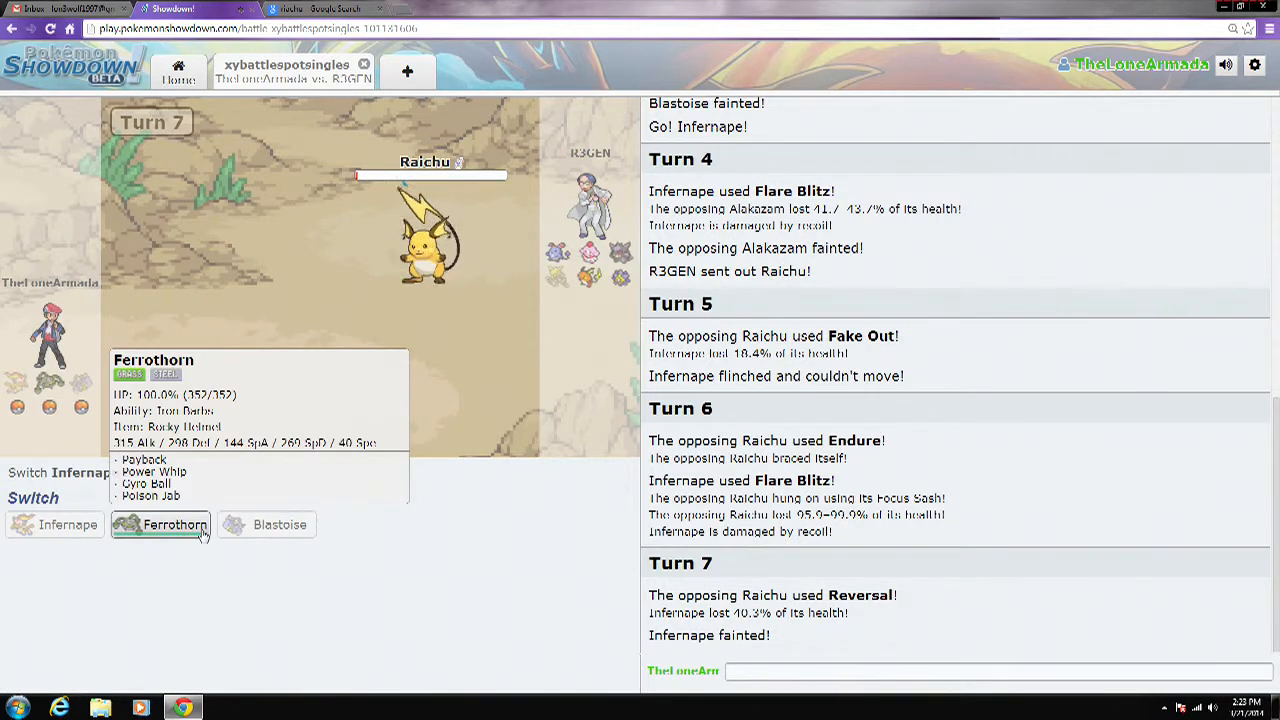
Step: Send in Ferrothorn and attack Raichu with Poison Jab
{"action": "left_click", "coordinate": [171, 524]}
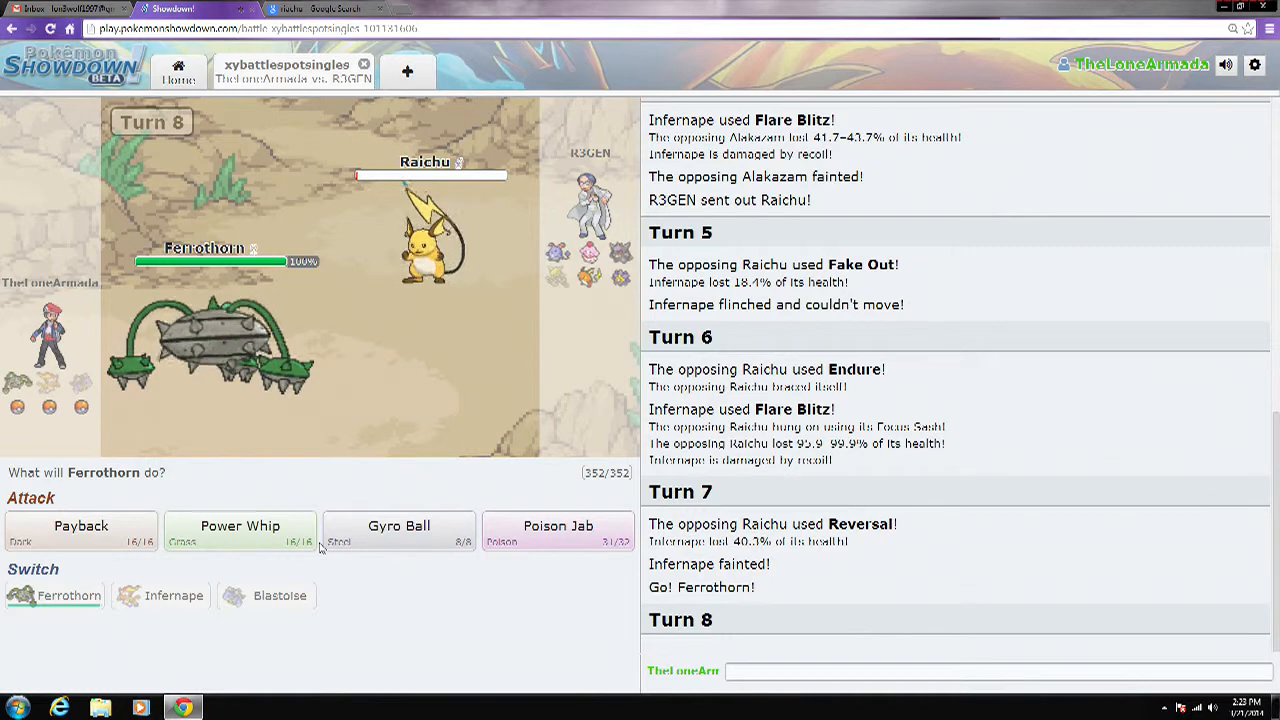
{"action": "mouse_move", "coordinate": [558, 525]}
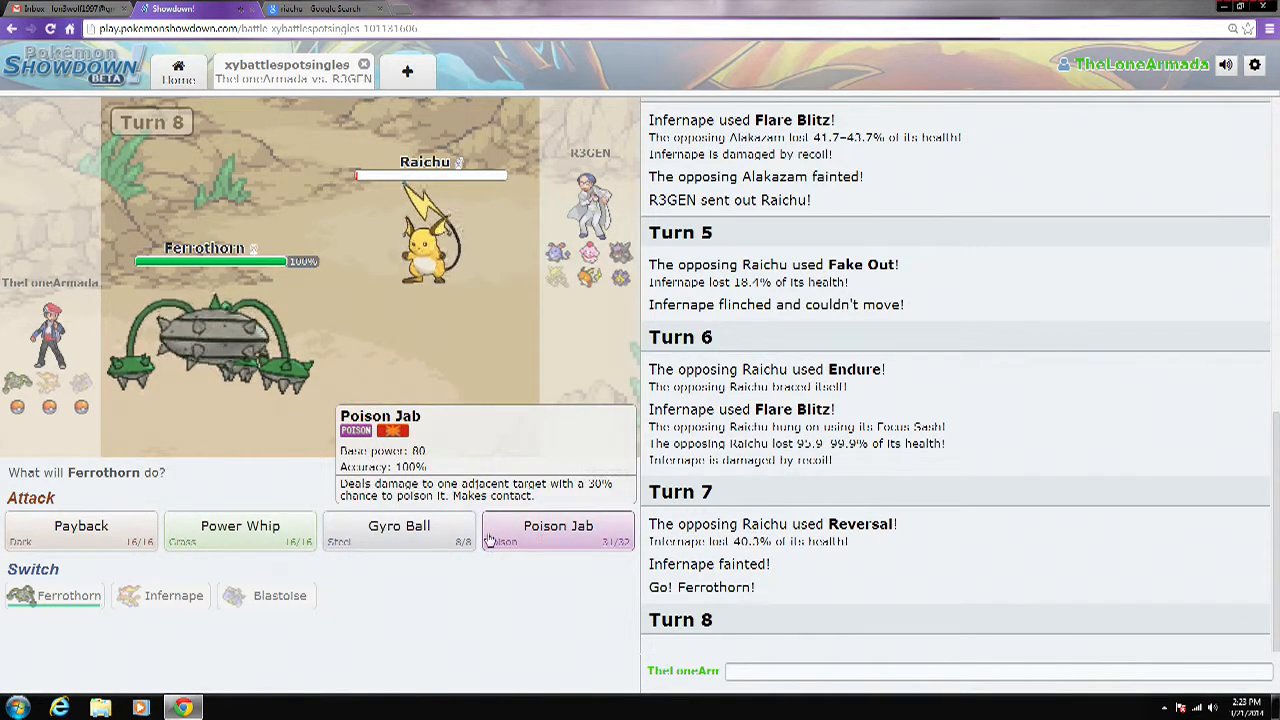
{"action": "left_click", "coordinate": [558, 525]}
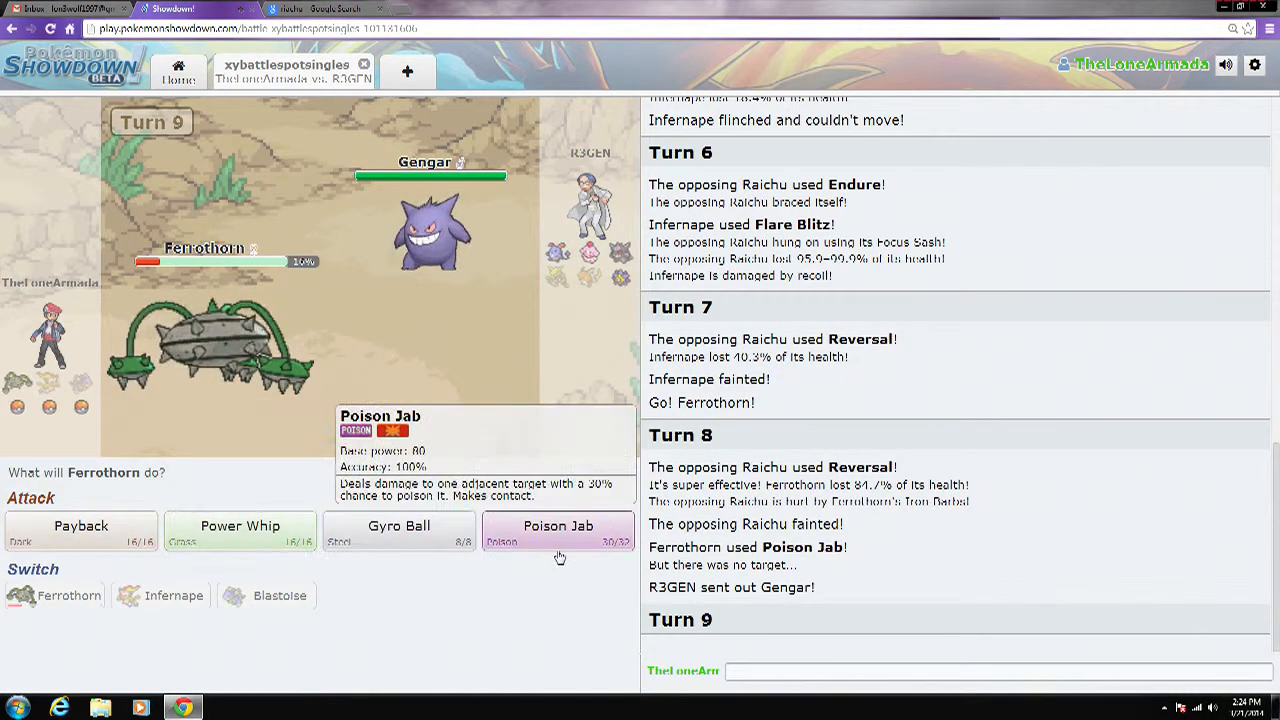
{"action": "mouse_move", "coordinate": [240, 526]}
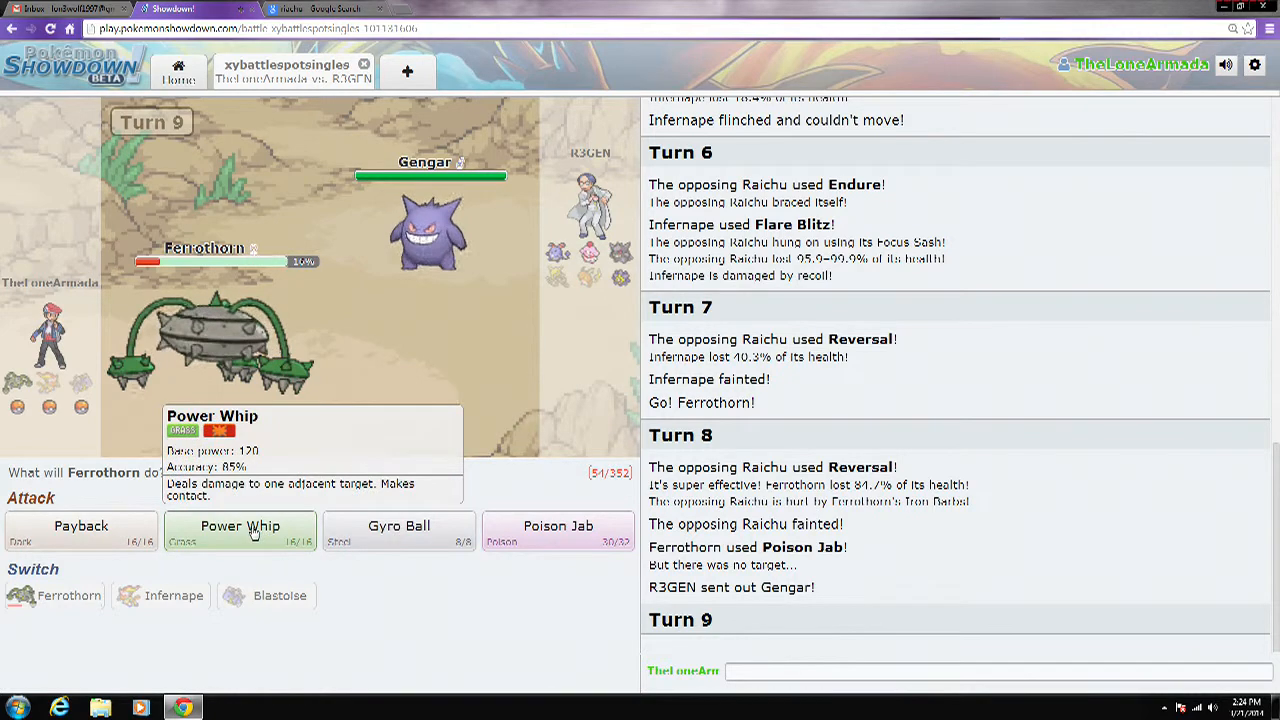
{"action": "mouse_move", "coordinate": [399, 540]}
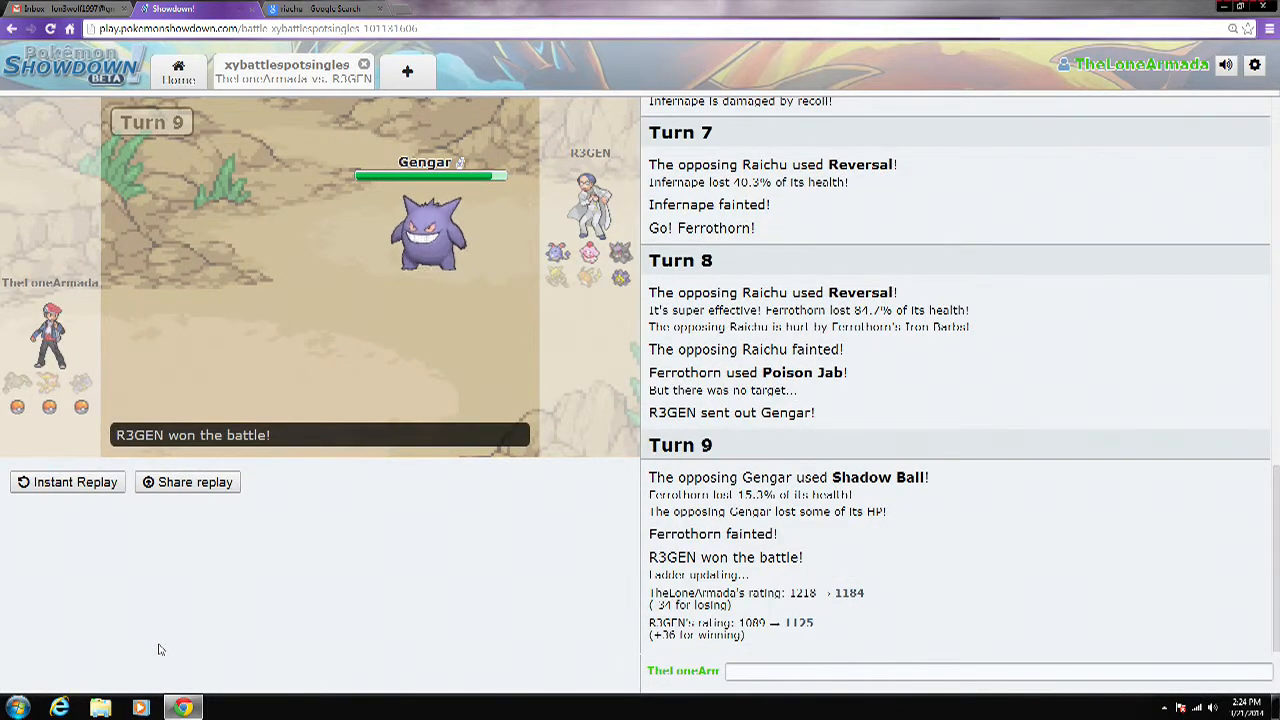
Step: Close the finished battle tab against R3GEN
{"action": "scroll", "scroll_direction": "down", "scroll_amount": 3}
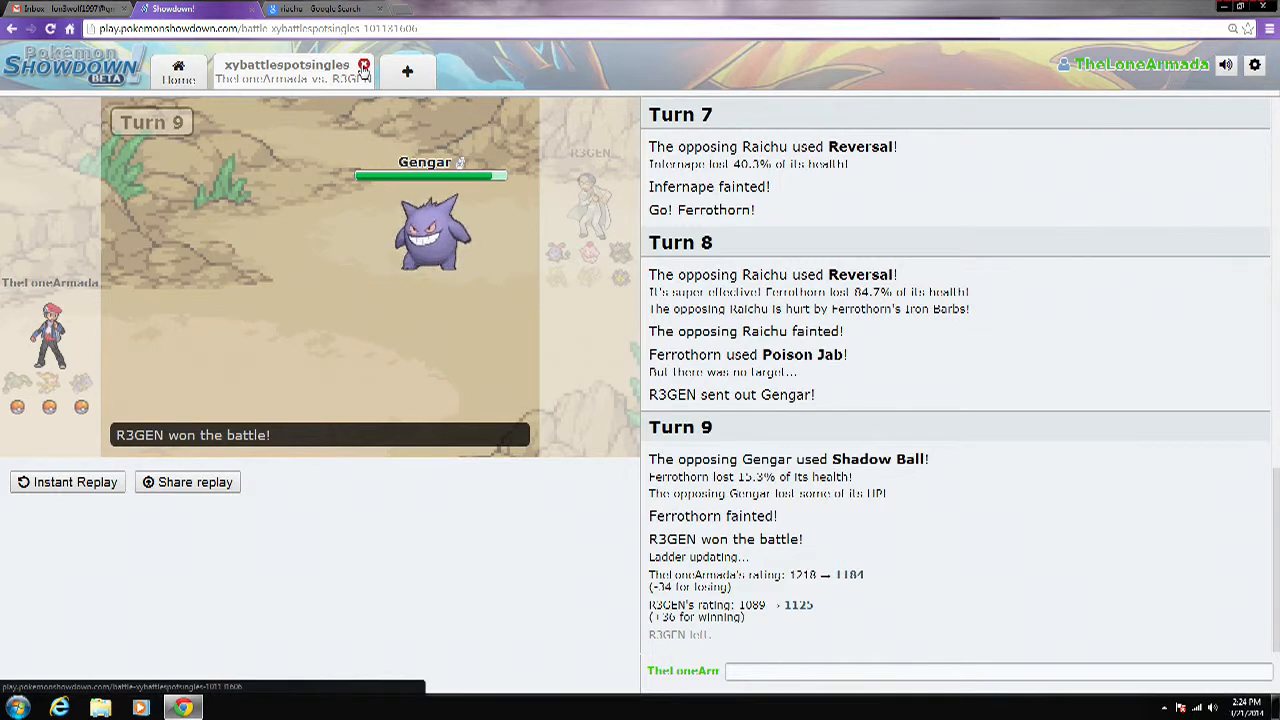
{"action": "left_click", "coordinate": [365, 65]}
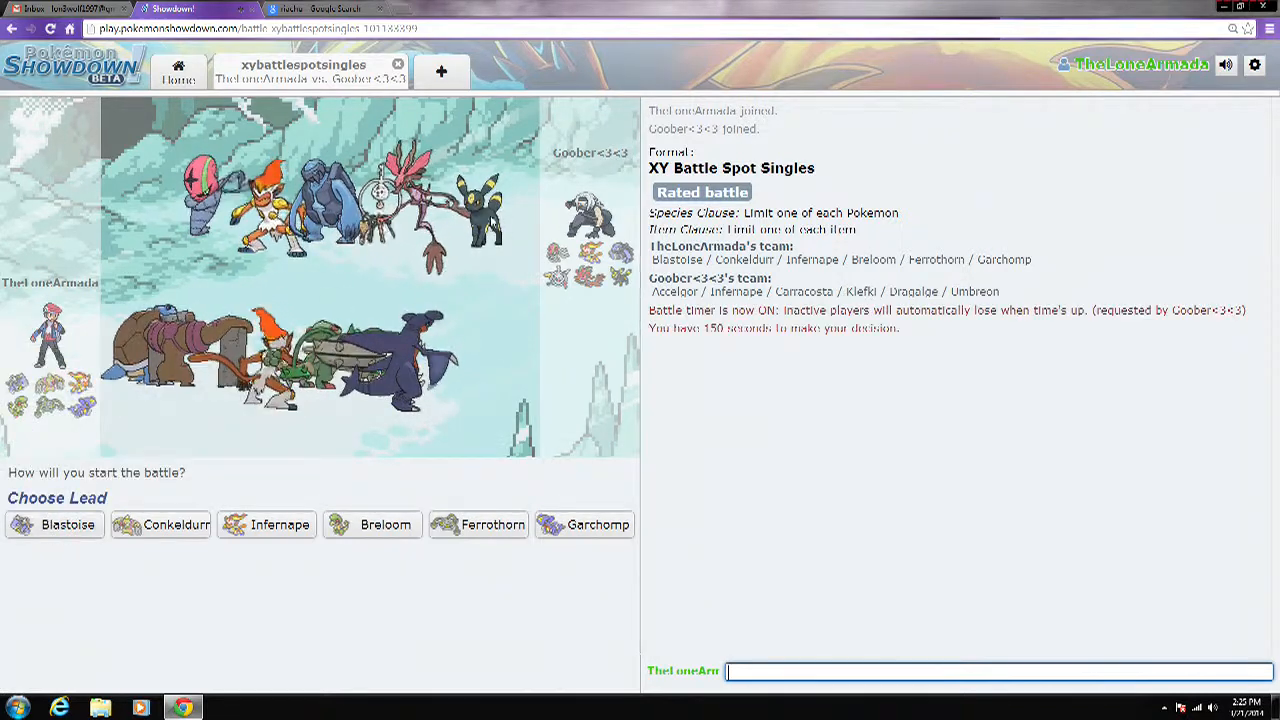
Step: Choose Blastoise as lead and Infernape for the second team slot
{"action": "left_click", "coordinate": [67, 524]}
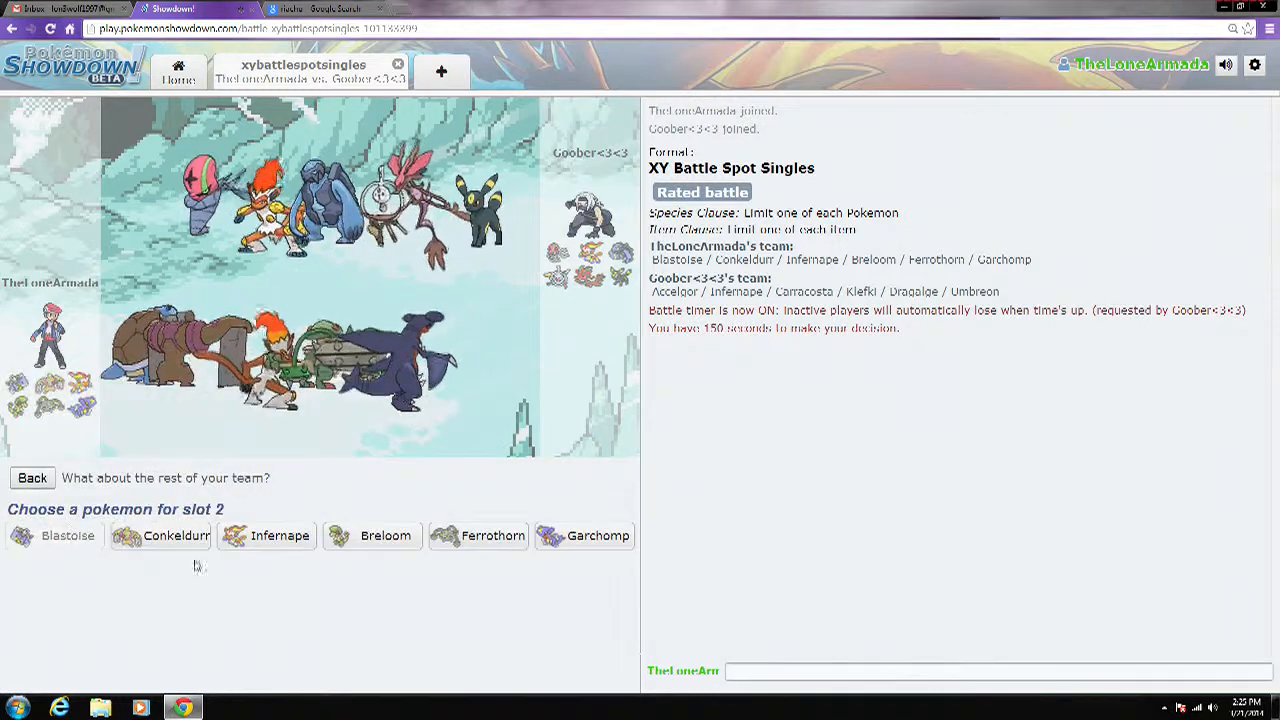
{"action": "left_click", "coordinate": [160, 535]}
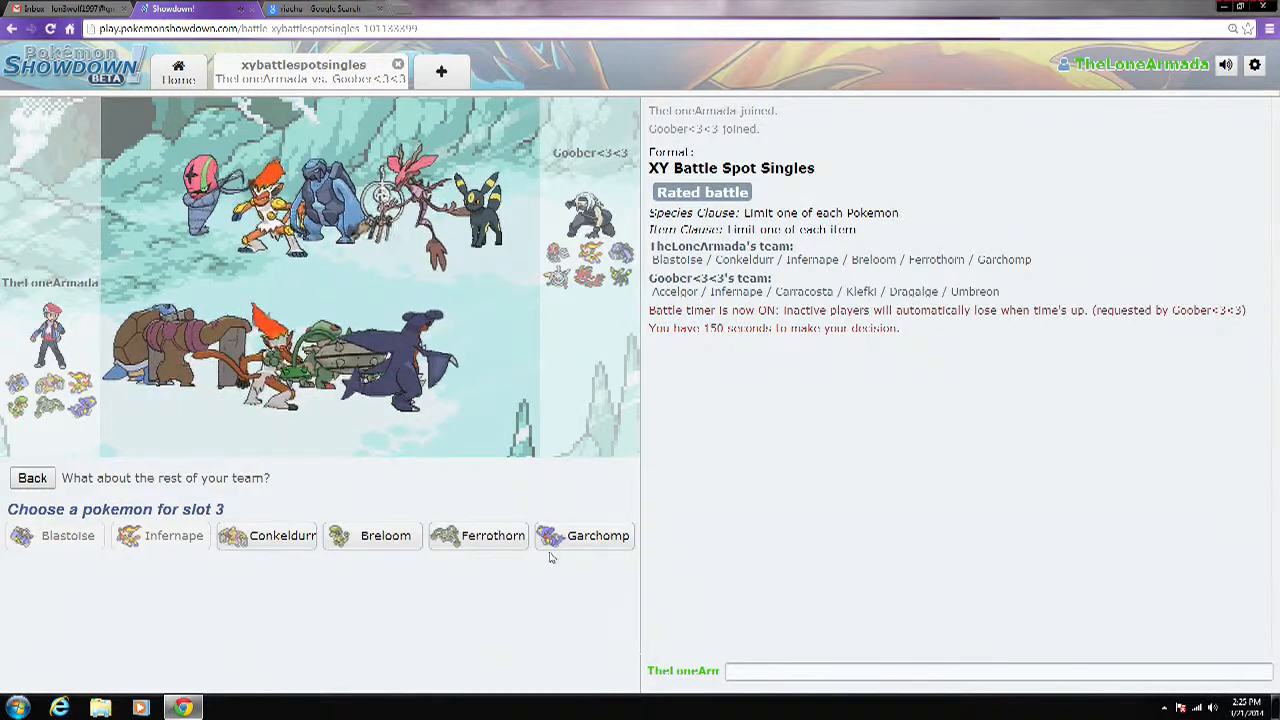
{"action": "mouse_move", "coordinate": [597, 535]}
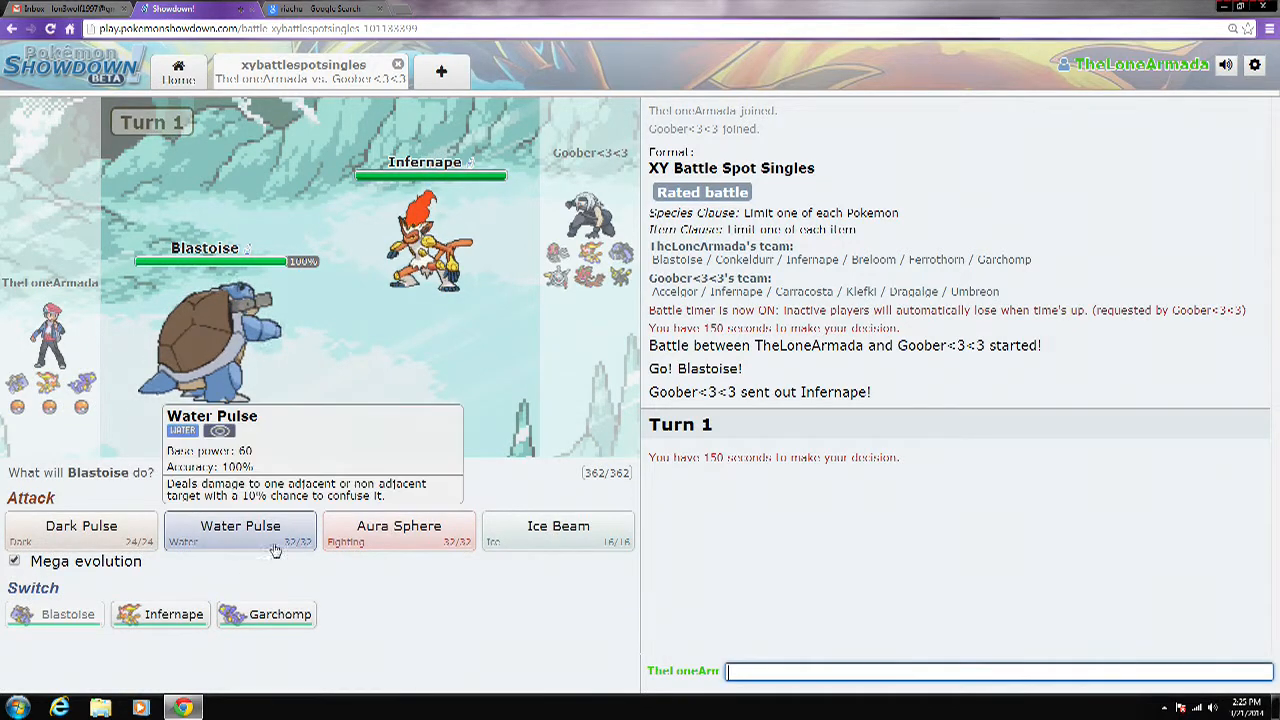
Step: Use Water Pulse twice against the opposing Infernape
{"action": "left_click", "coordinate": [240, 526]}
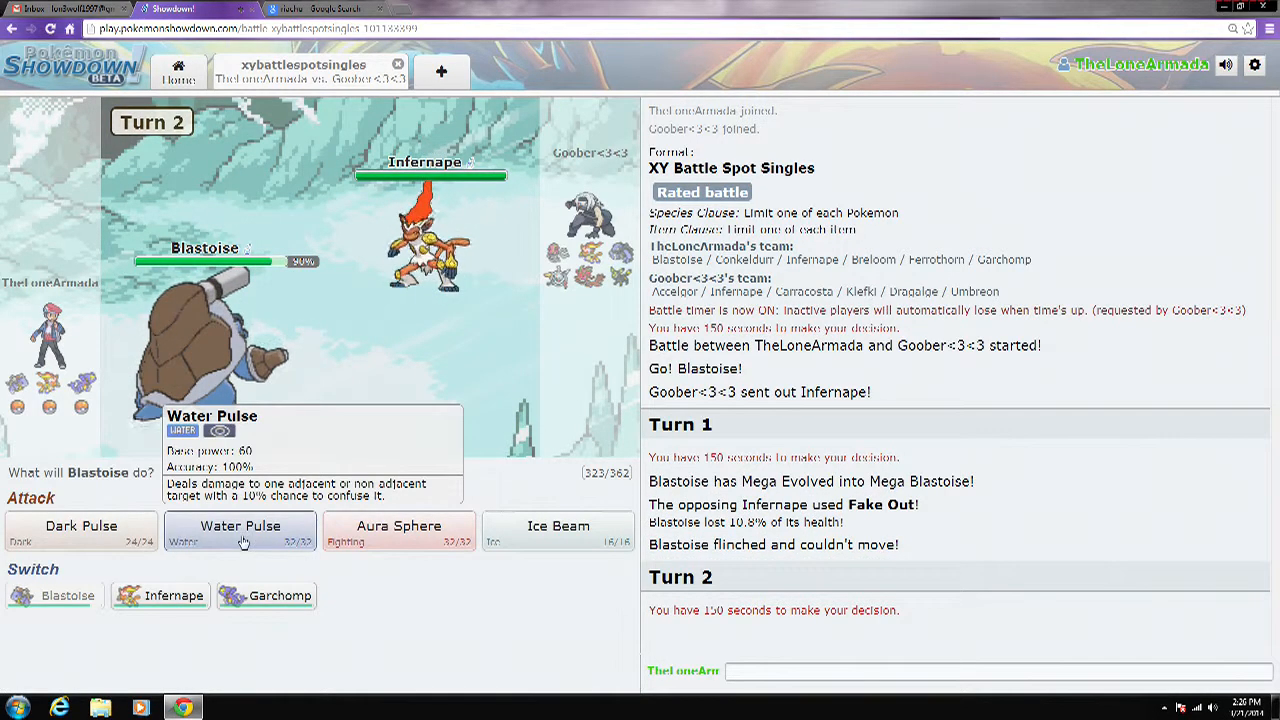
{"action": "left_click", "coordinate": [240, 526]}
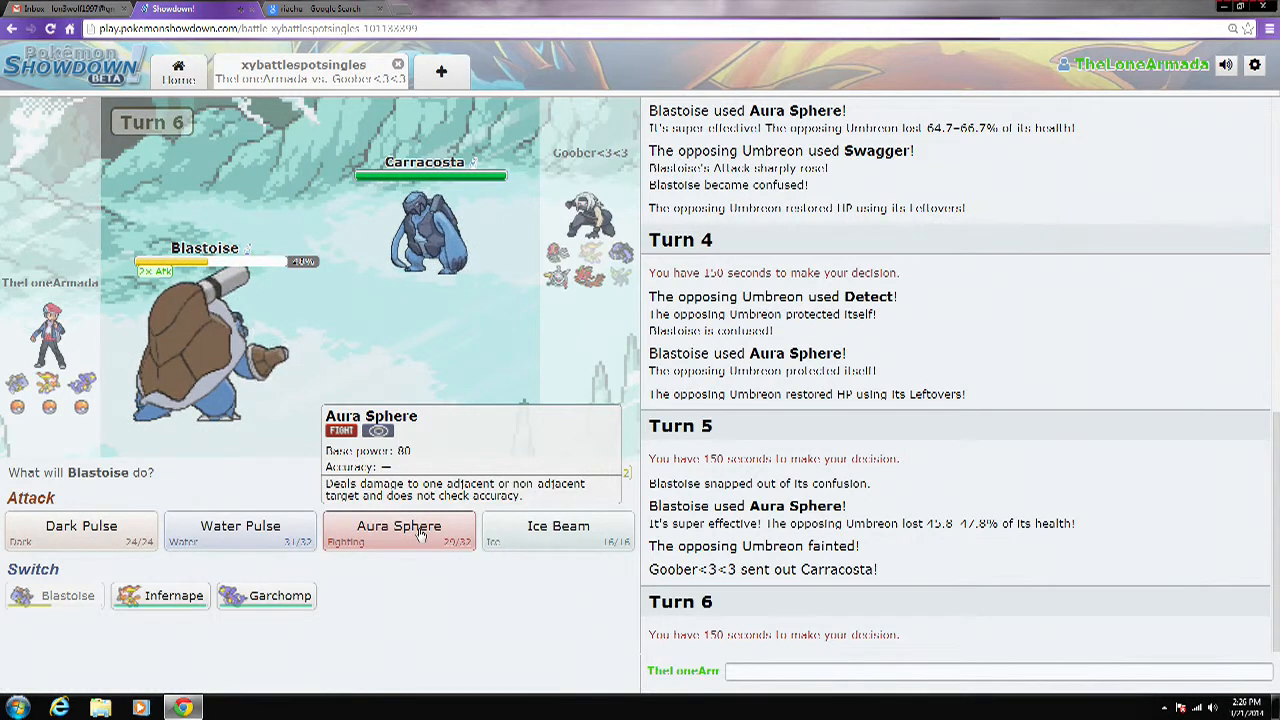
Step: Hit Carracosta with Aura Sphere, then with Infernape's Mach Punch
{"action": "left_click", "coordinate": [399, 526]}
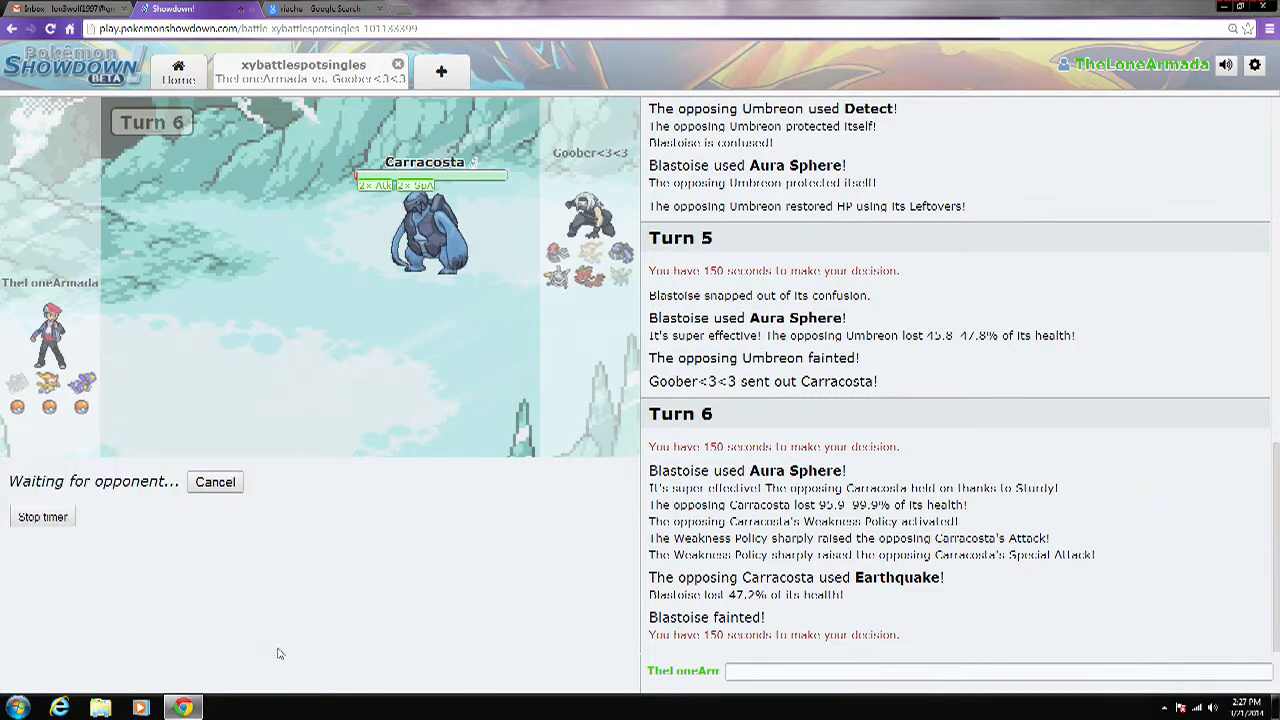
{"action": "mouse_move", "coordinate": [451, 539]}
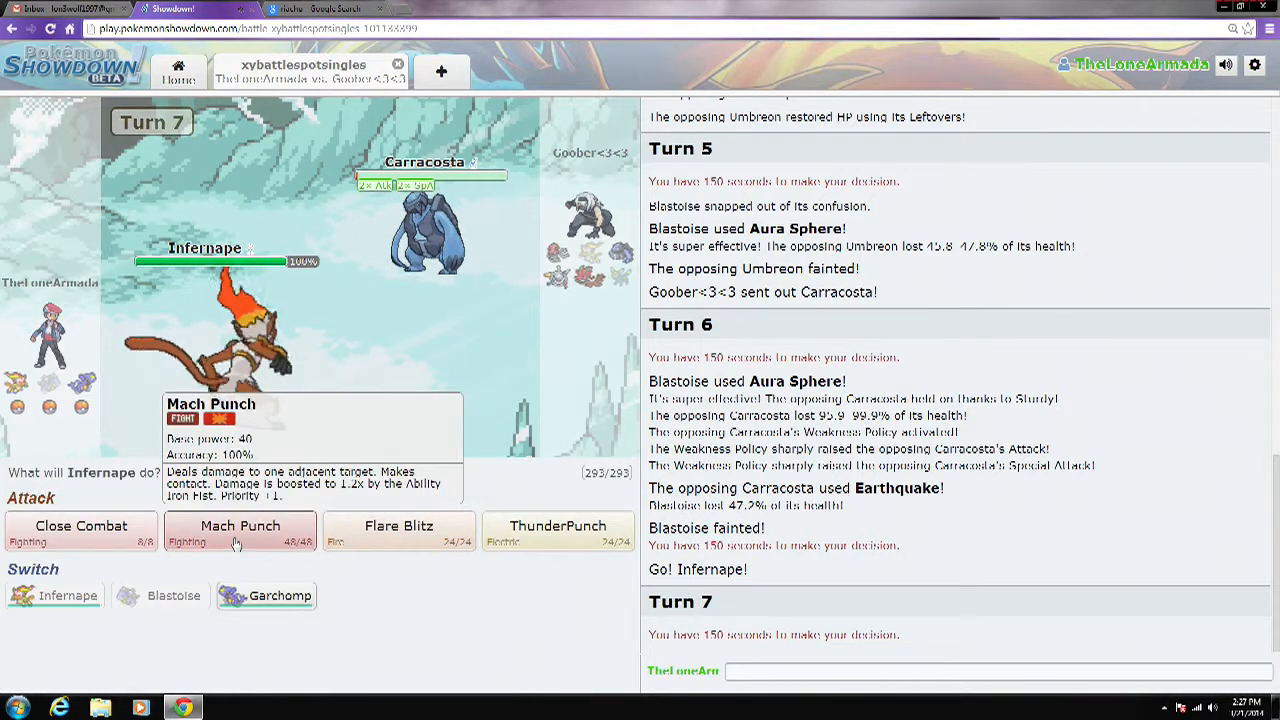
{"action": "left_click", "coordinate": [240, 530]}
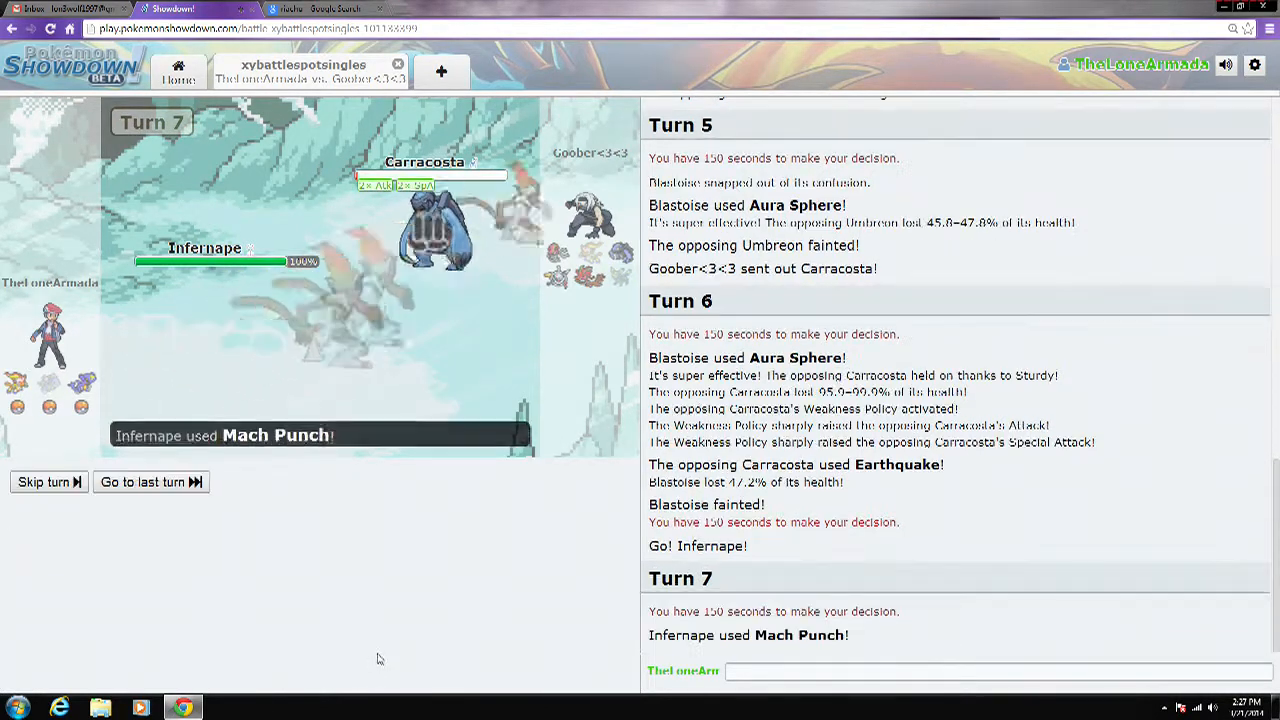